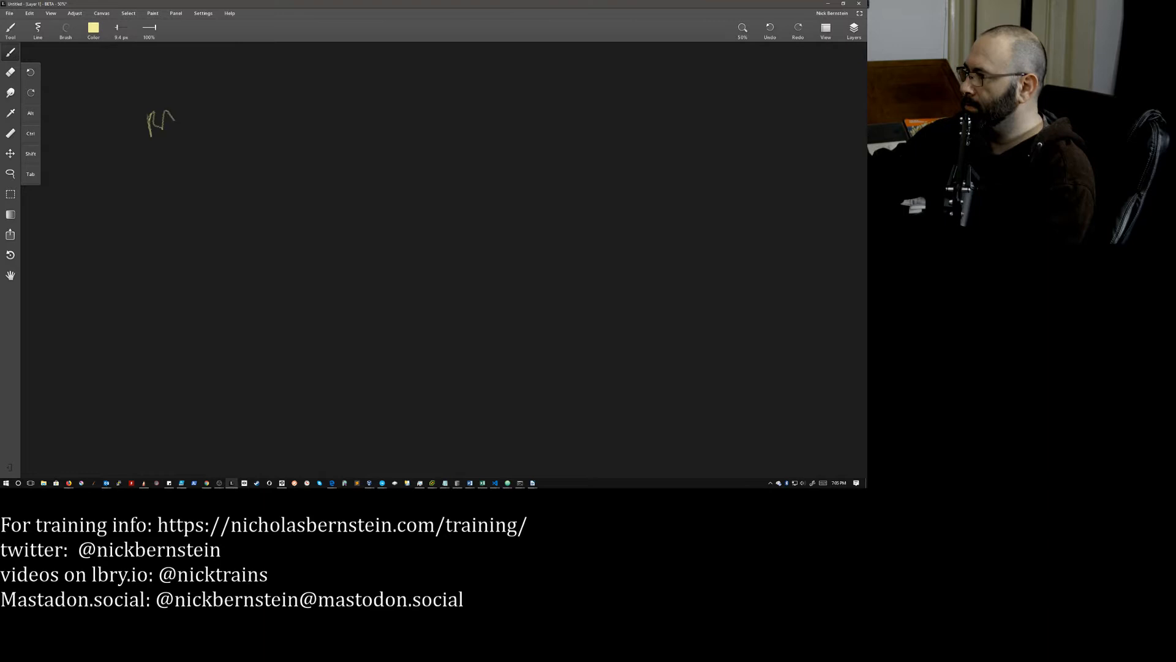
- Hand-write and box the labels RANGER, MC and VIFM in a row on the canvas
drag(149, 120, 251, 117)
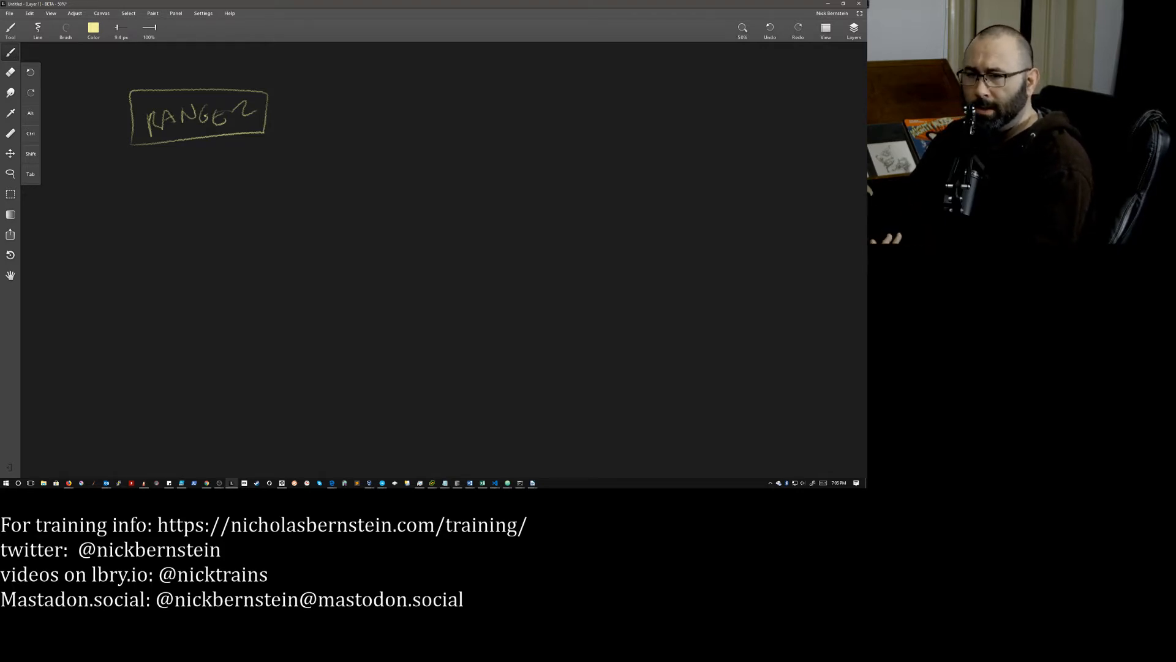
drag(338, 116, 357, 102)
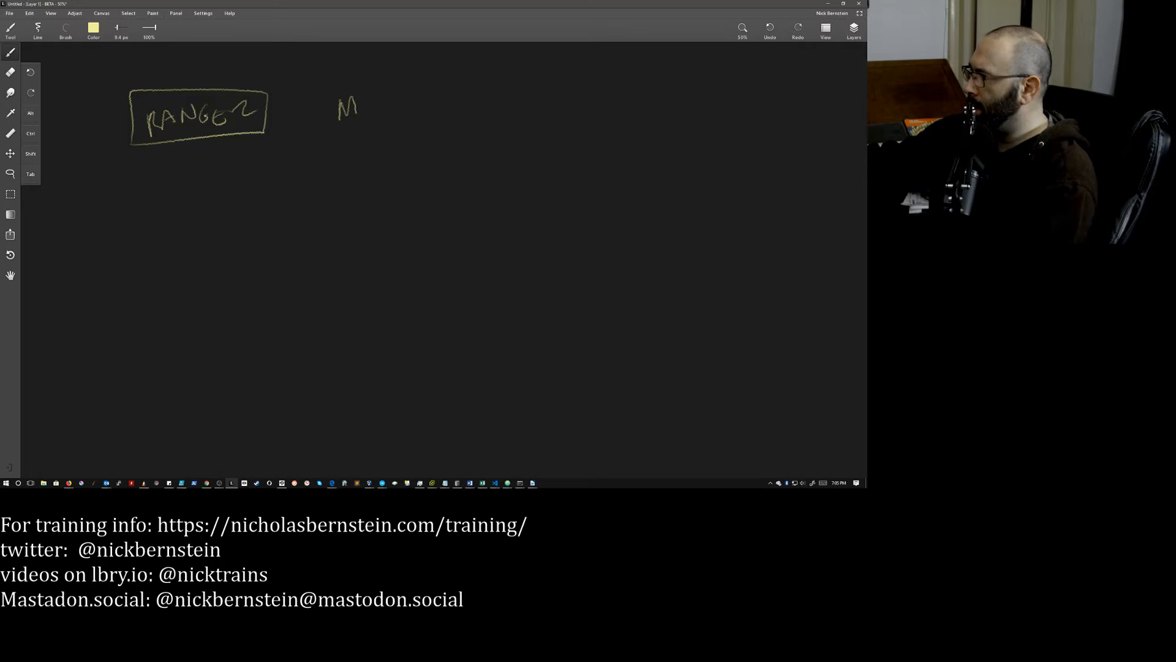
drag(315, 90, 397, 138)
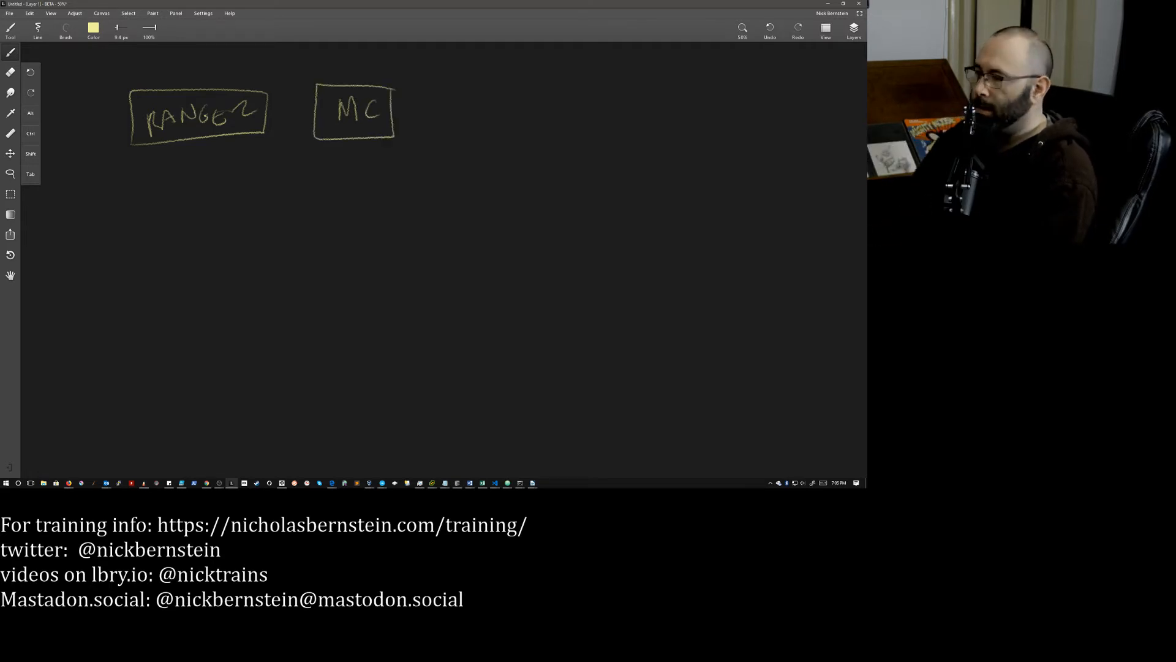
drag(473, 102, 492, 124)
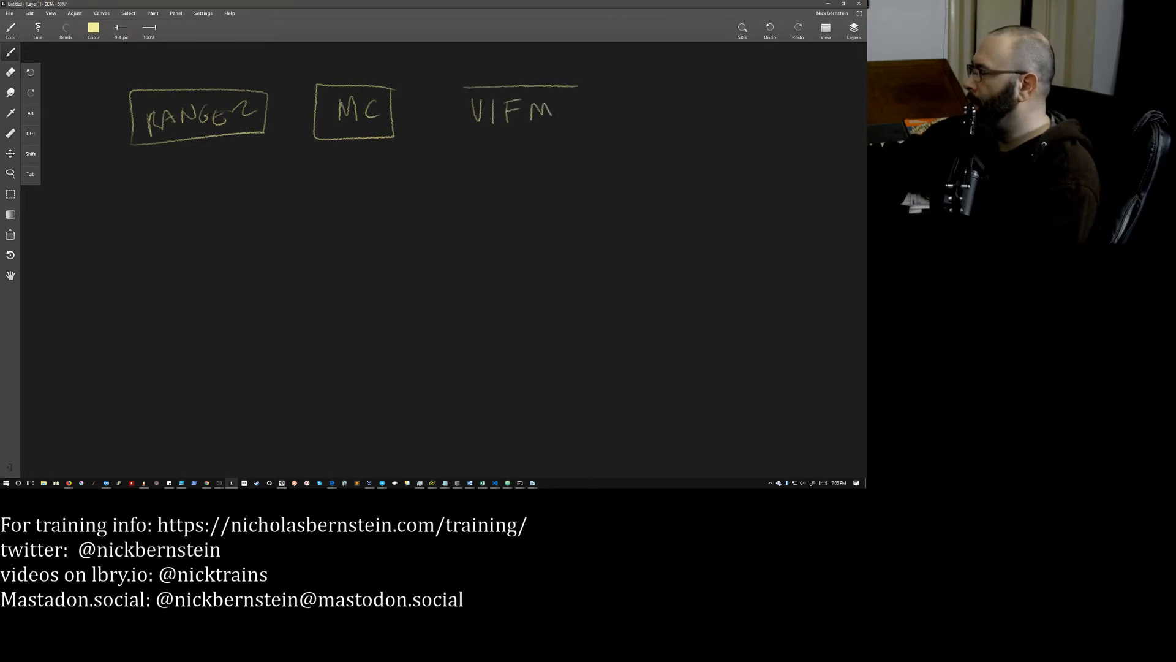
drag(457, 89, 570, 146)
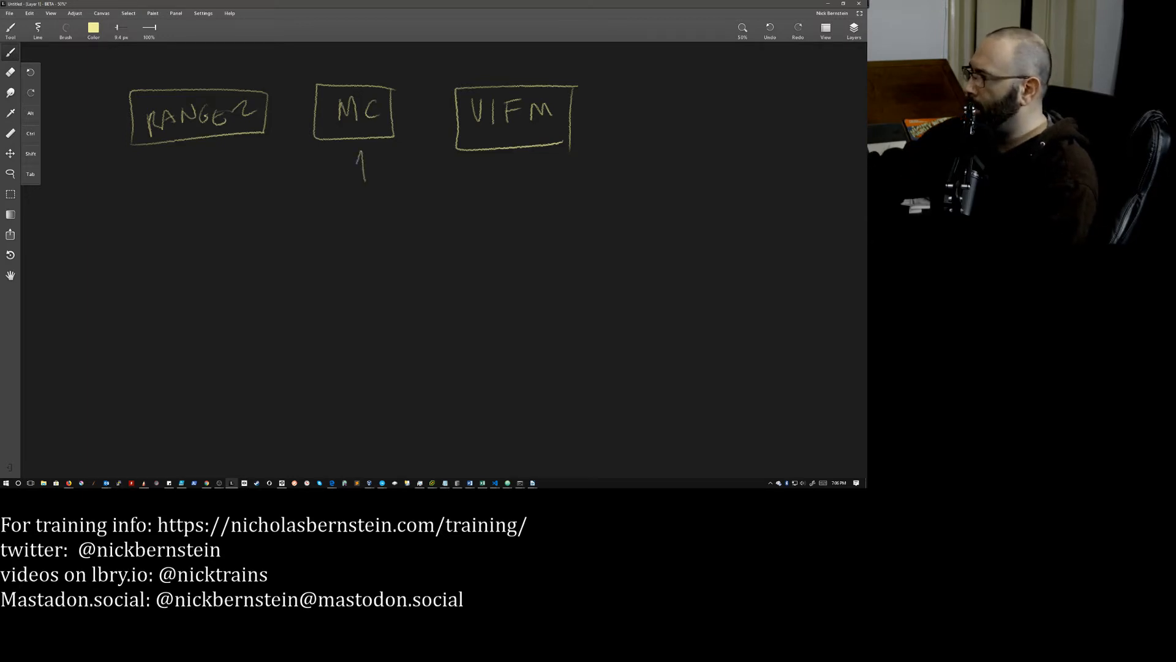
- Add a boxed NORTON COMMANDER below MC with an upward arrow pointing to MC
drag(359, 177, 368, 158)
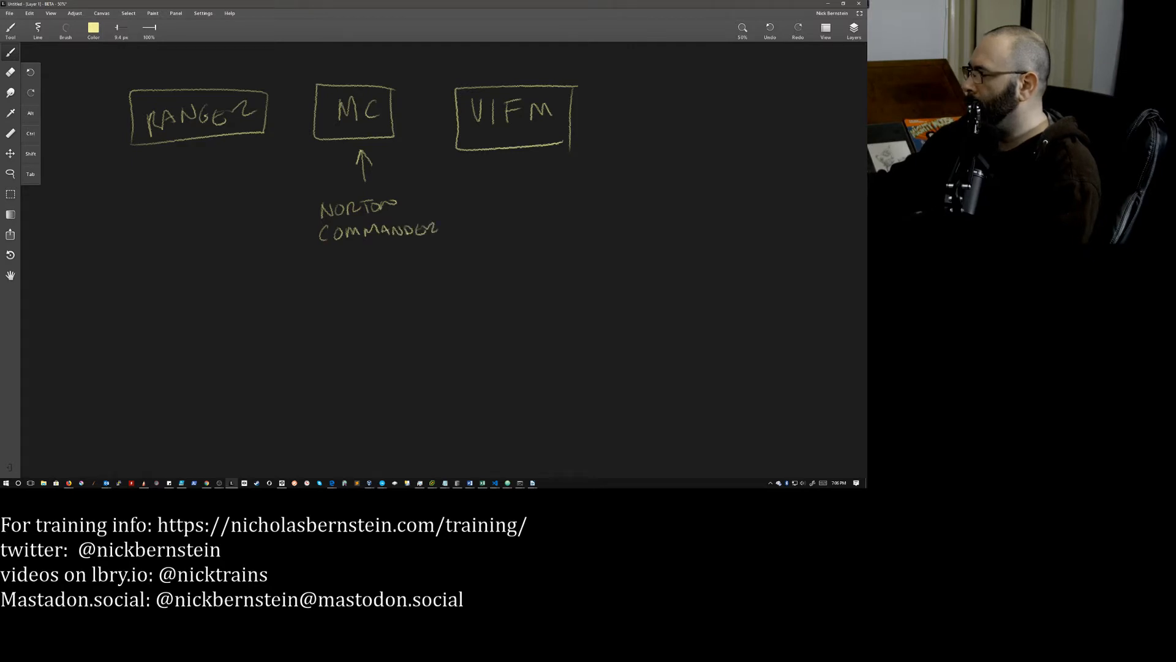
drag(304, 188, 449, 259)
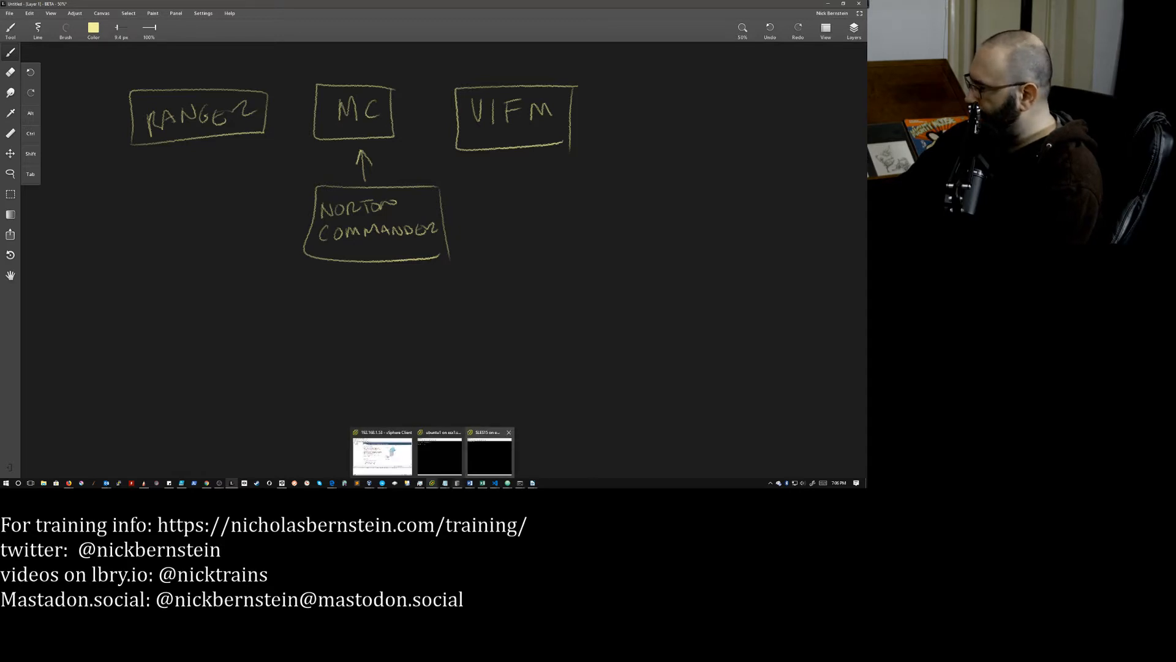
- Bring up the VMware remote console and dismiss its full screen notice
click(491, 453)
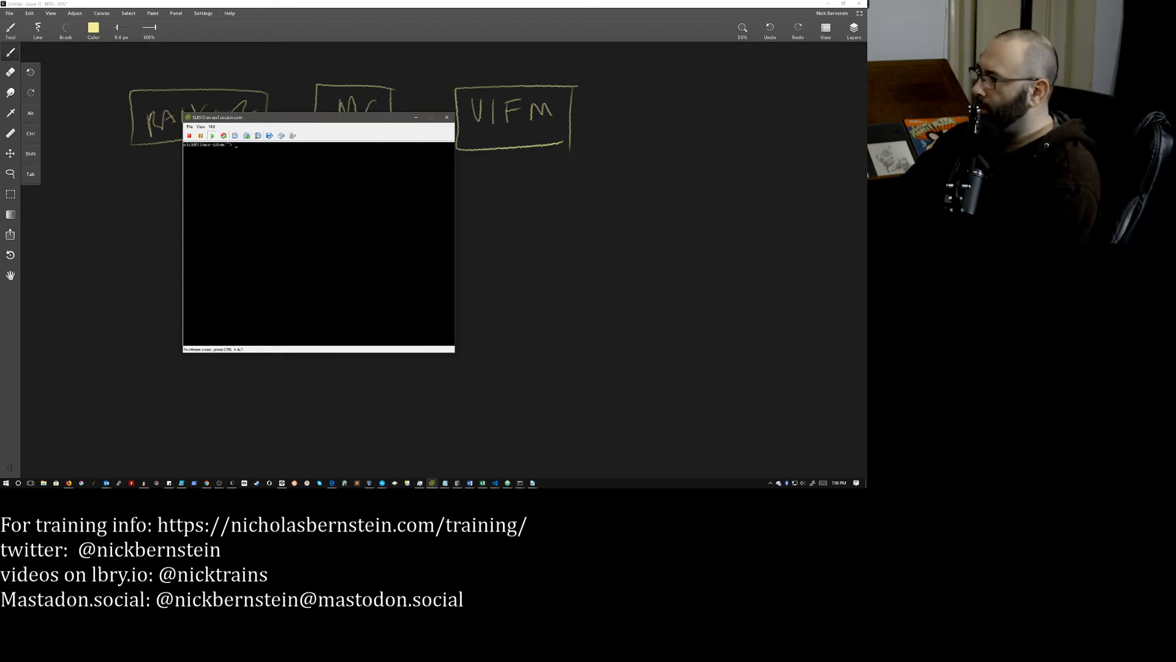
click(199, 127)
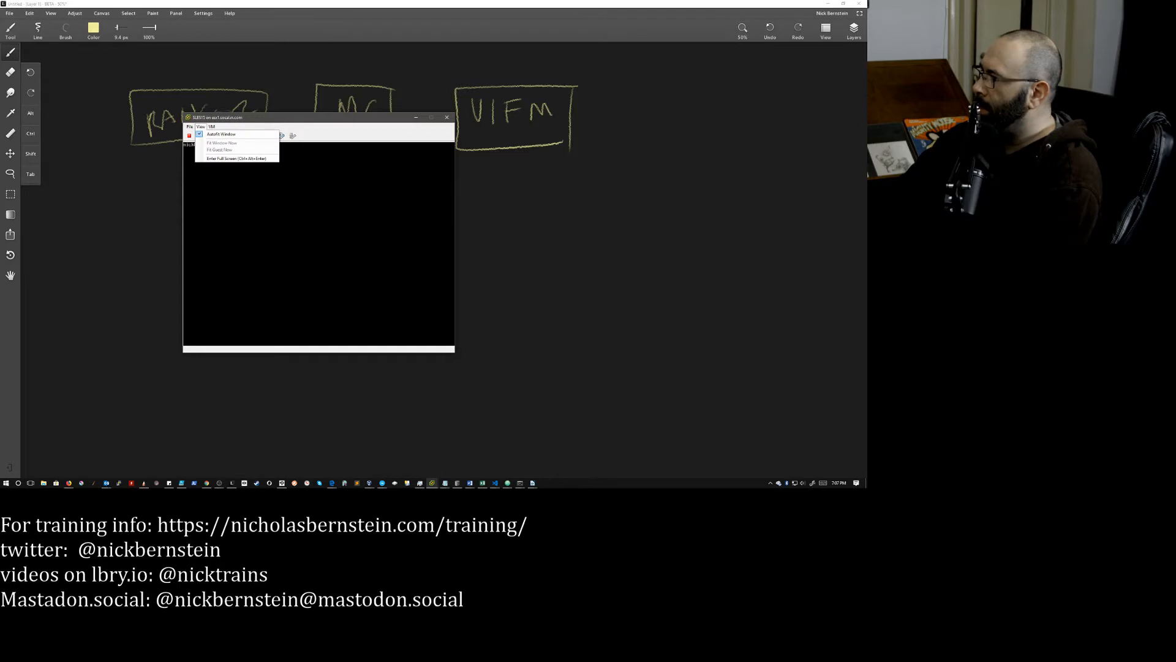
click(232, 158)
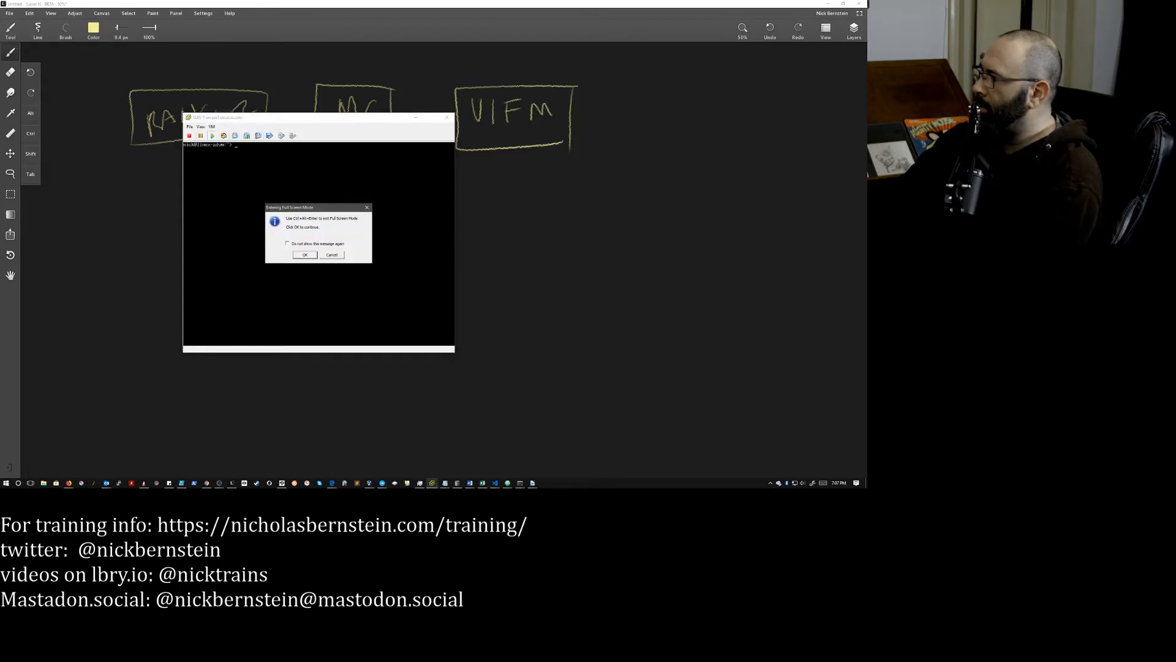
click(304, 254)
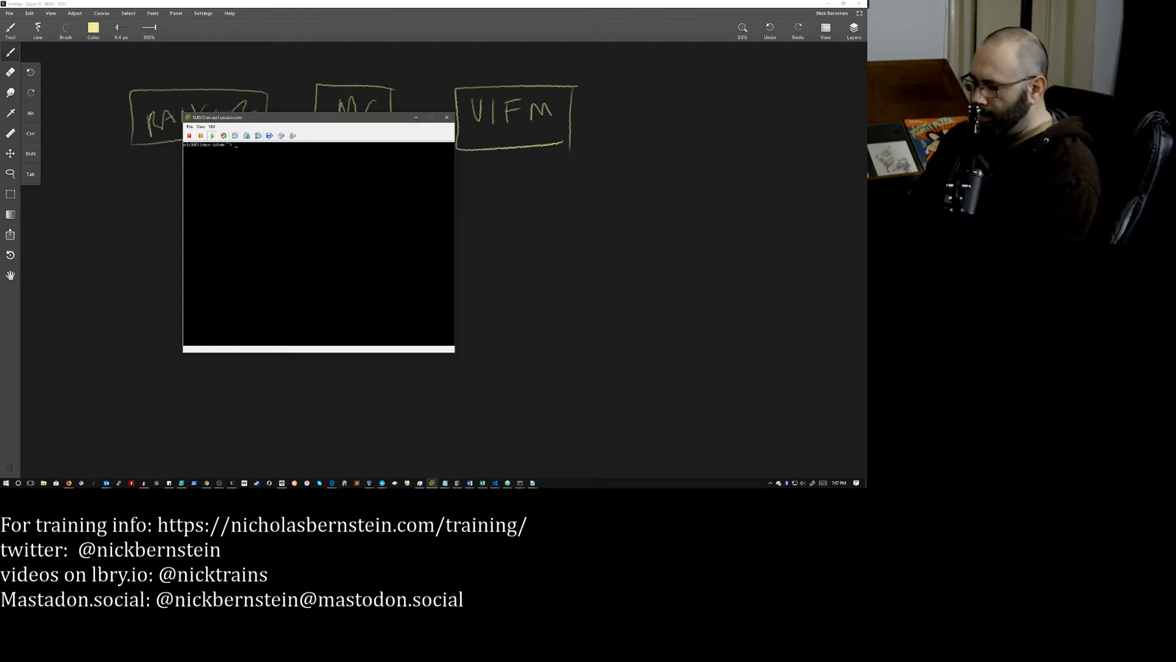
- Focus the console and enter mc at its prompt
click(318, 245)
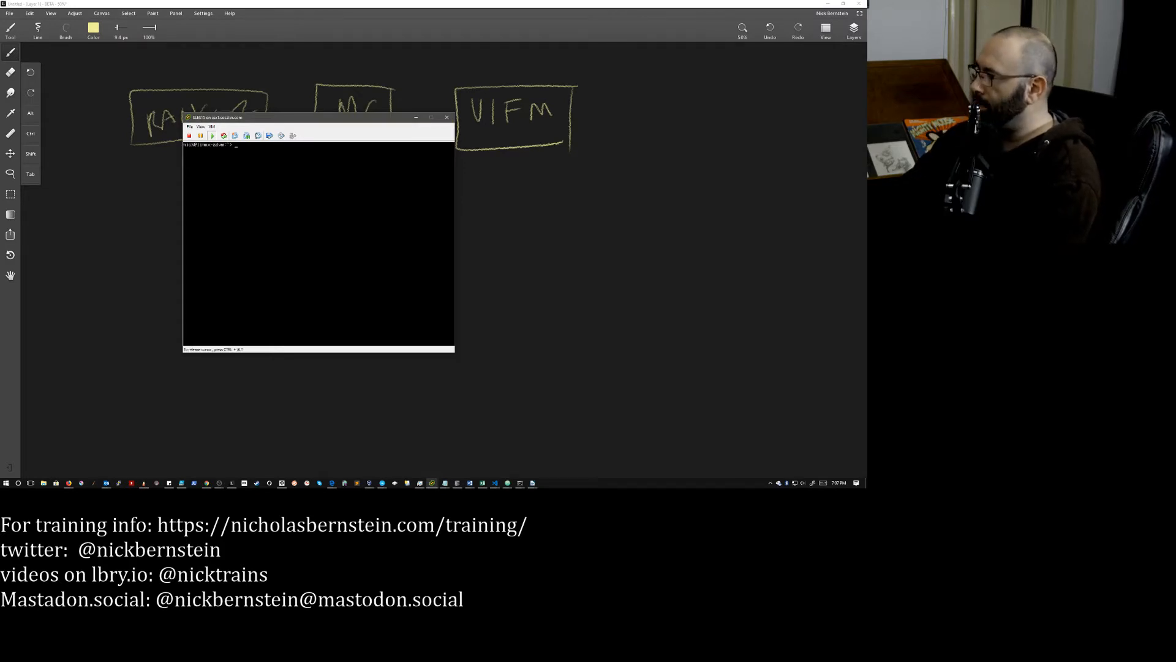
text(mc)
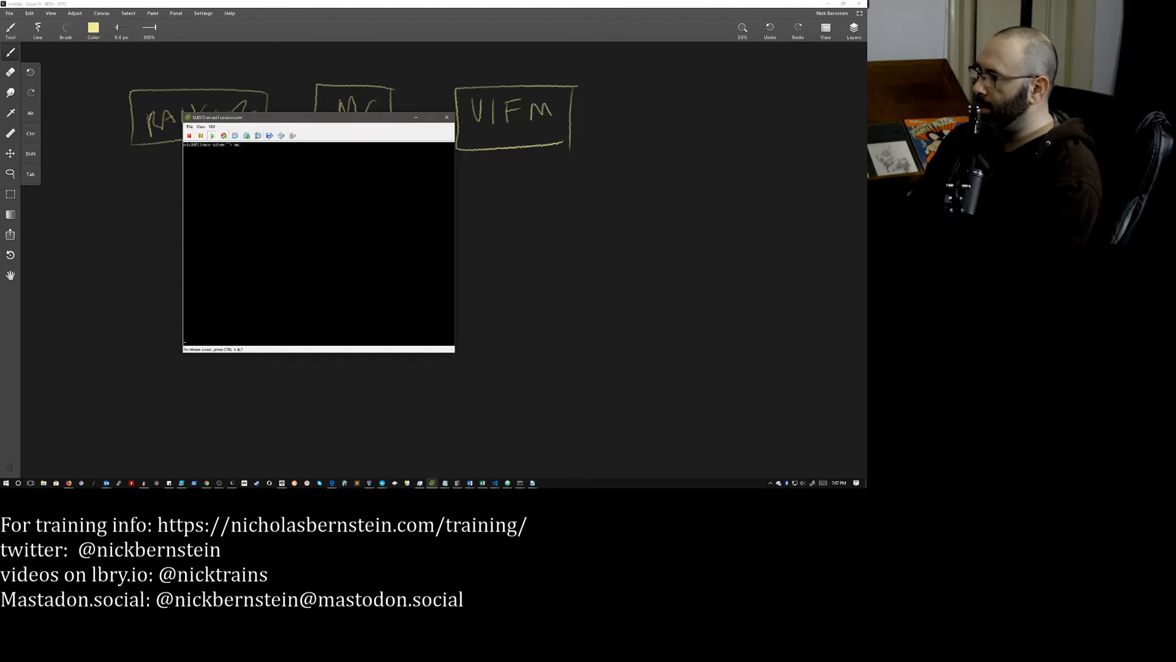
text(mc)
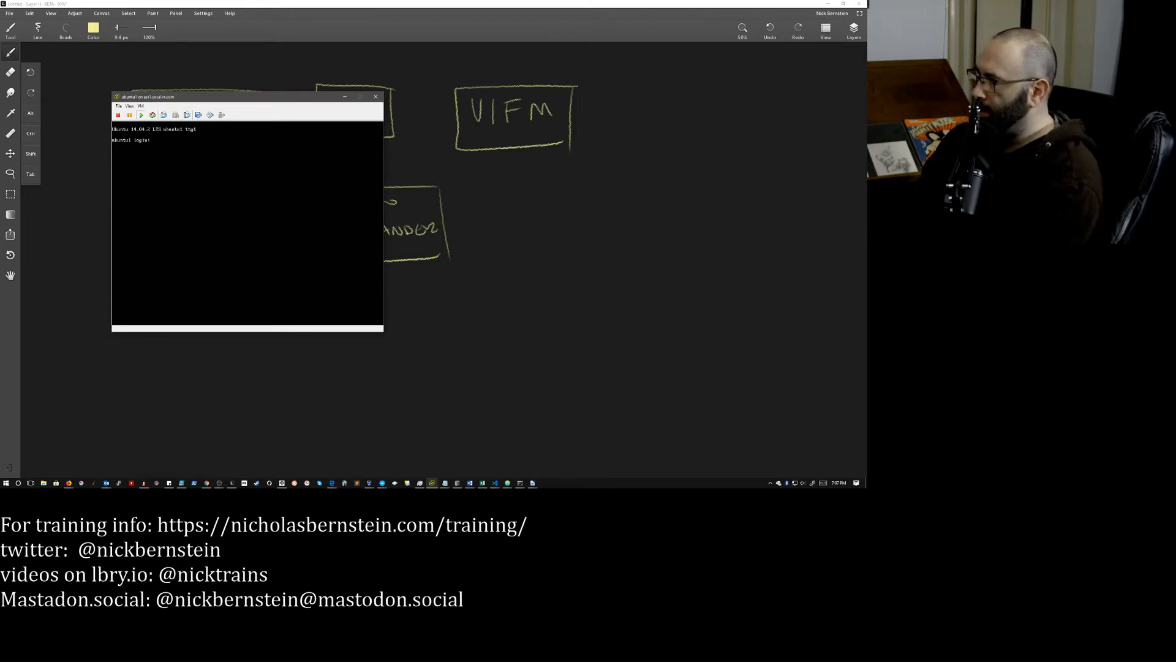
- Submit the user name nick at the Ubuntu login prompt
text(nick)
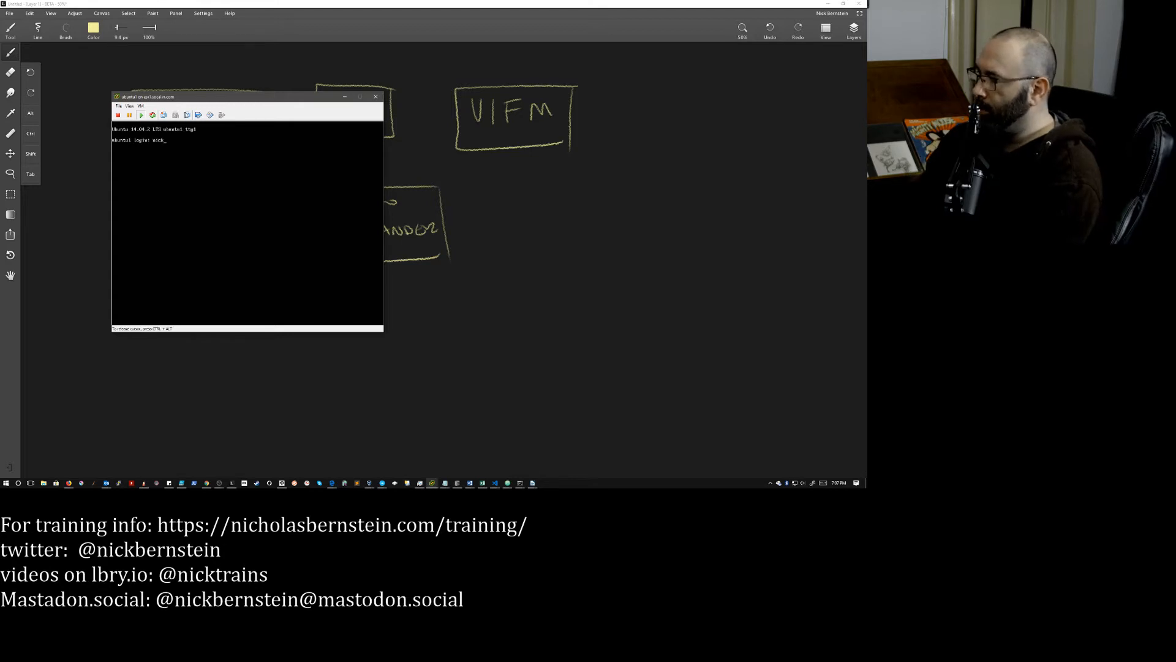
key(Enter)
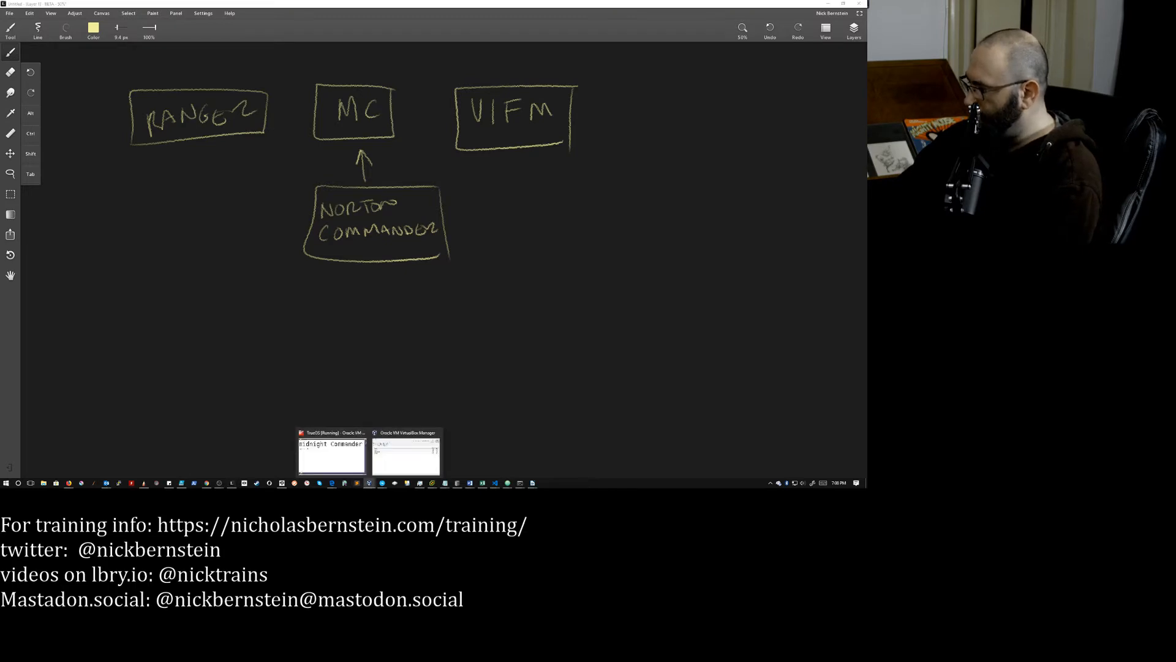
- Bring the TrueOS VM forward and launch mc in its terminal on the home folder
click(331, 454)
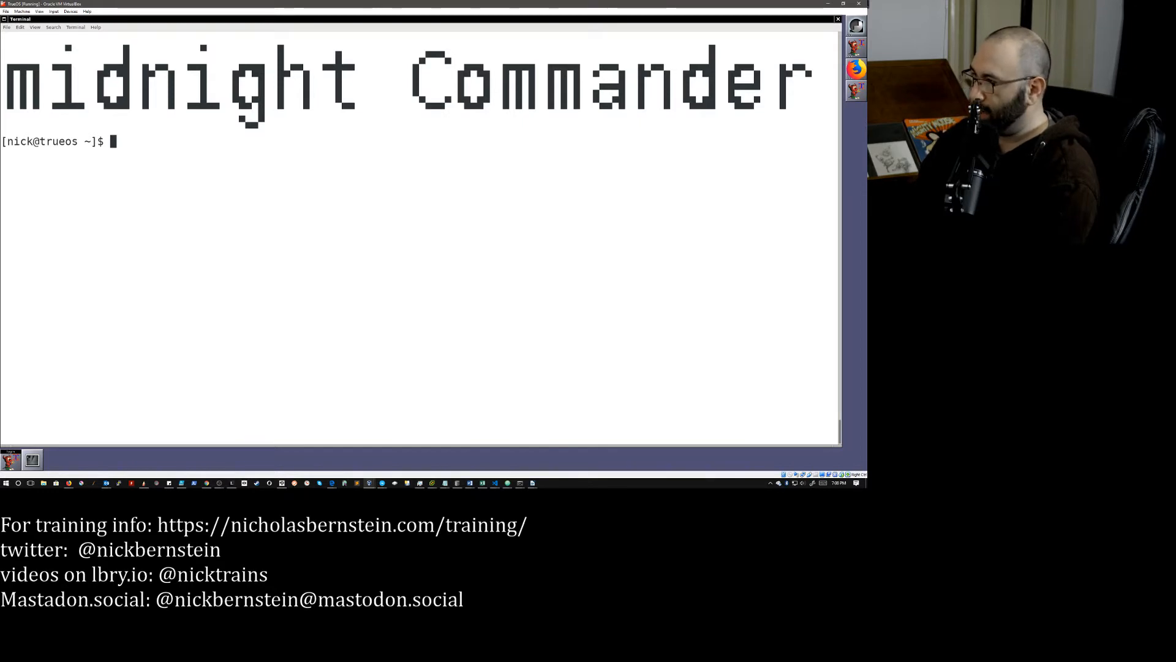
text(mc)
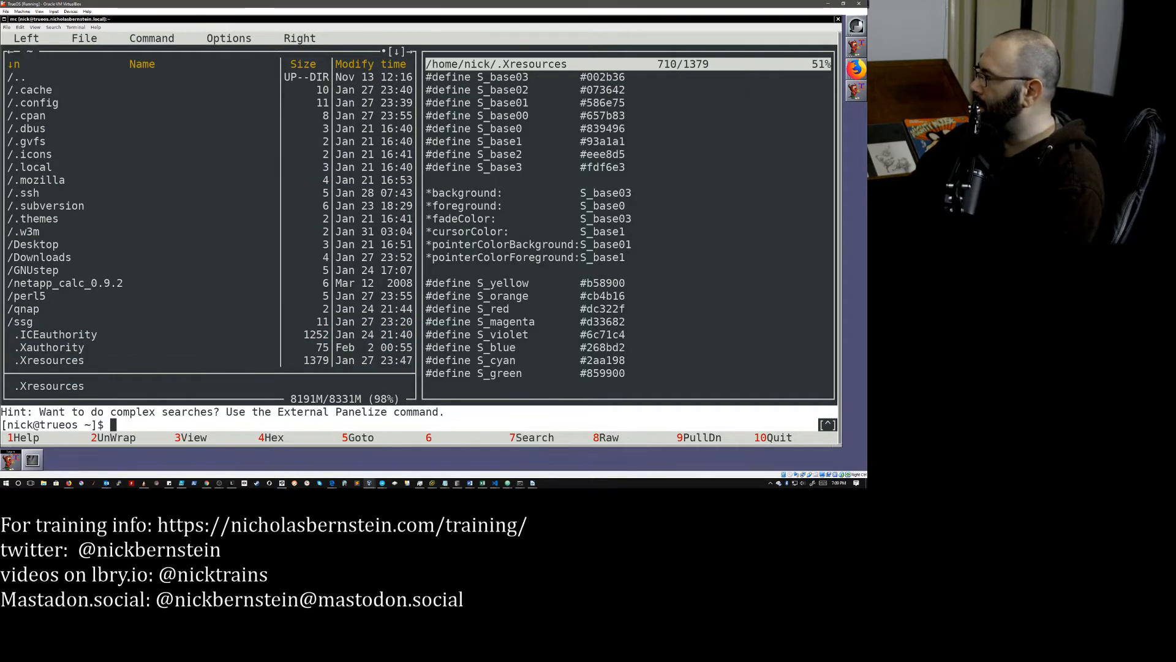
- Scroll further down the colour definitions in the .Xresources quick view
scroll(down, 3)
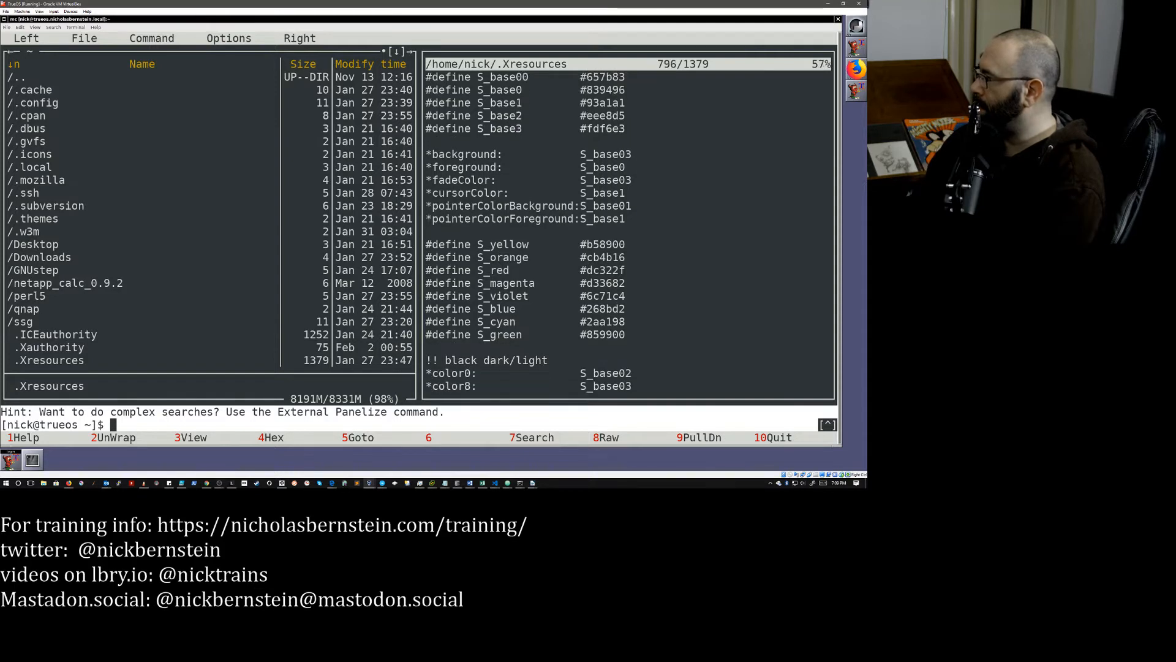
scroll(down, 3)
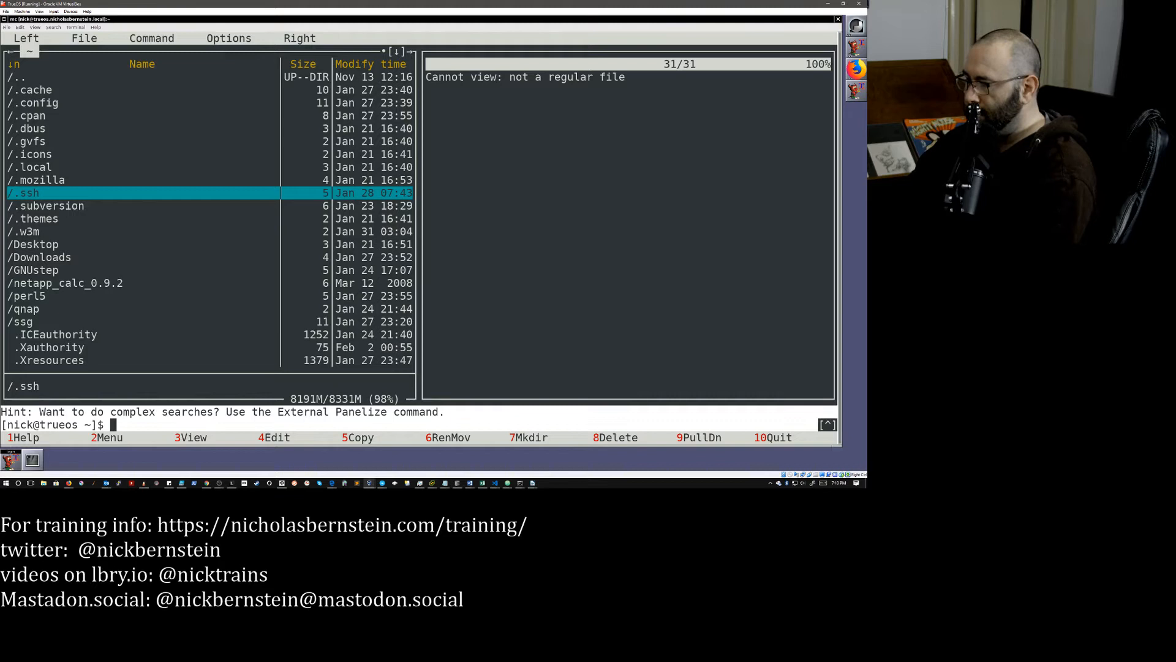
- Enter a short command on the mc command line, leaving only the empty desktop
text(l)
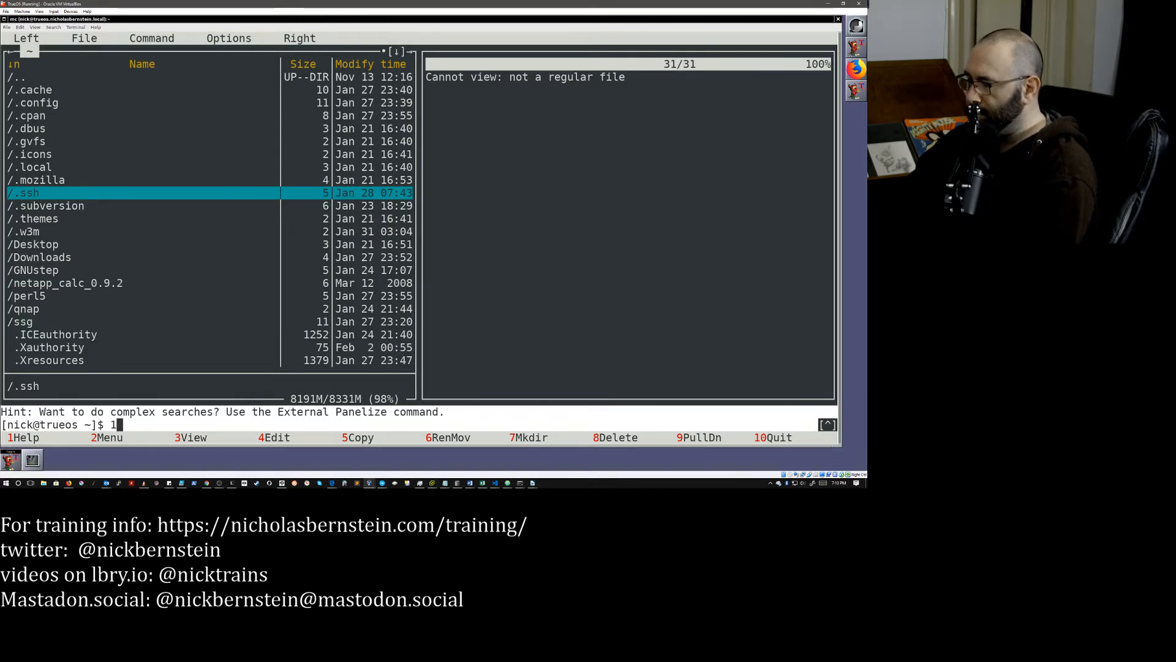
key(BackSpace)
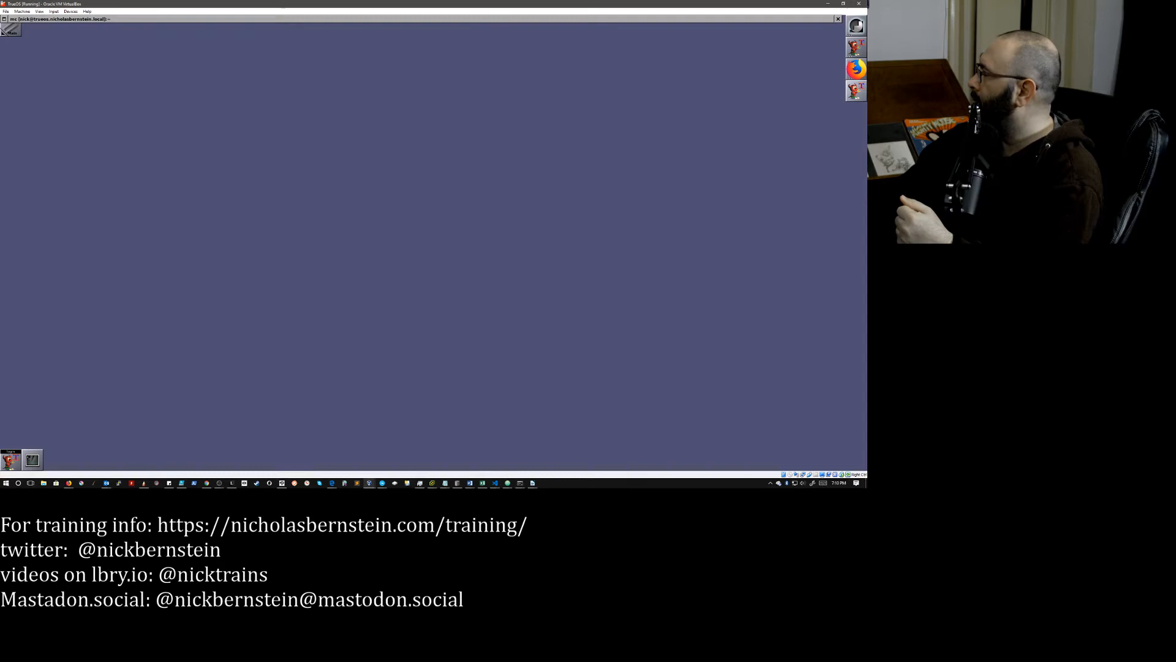
right_click(855, 90)
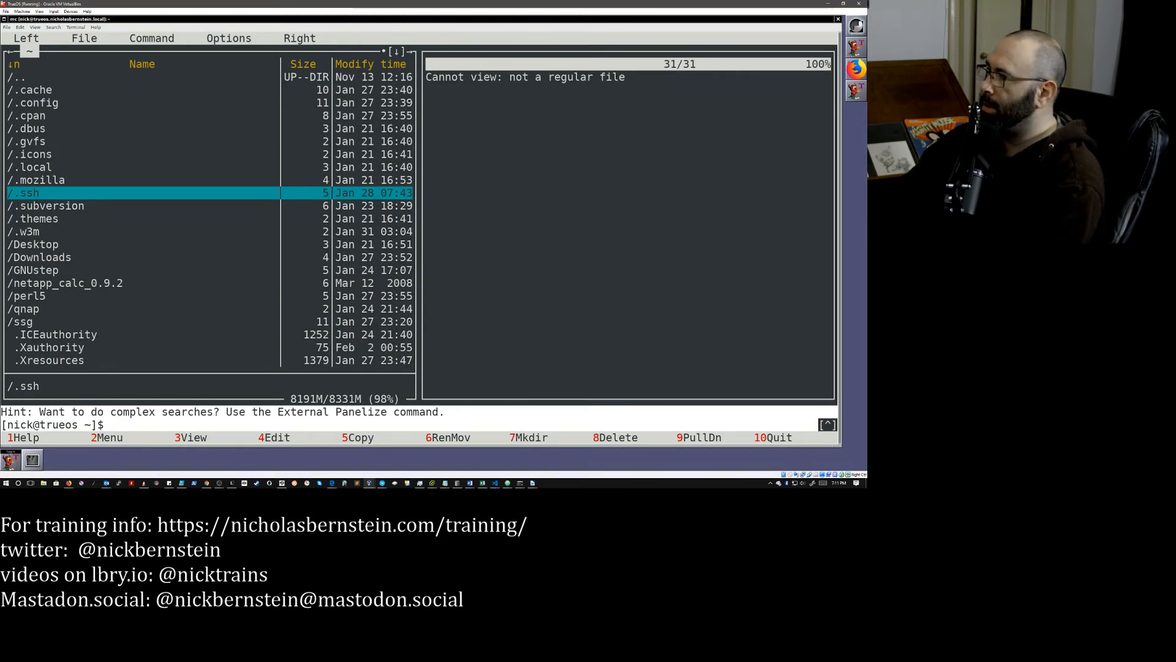
- Browse the Left and File menus of the home-folder panel
click(81, 38)
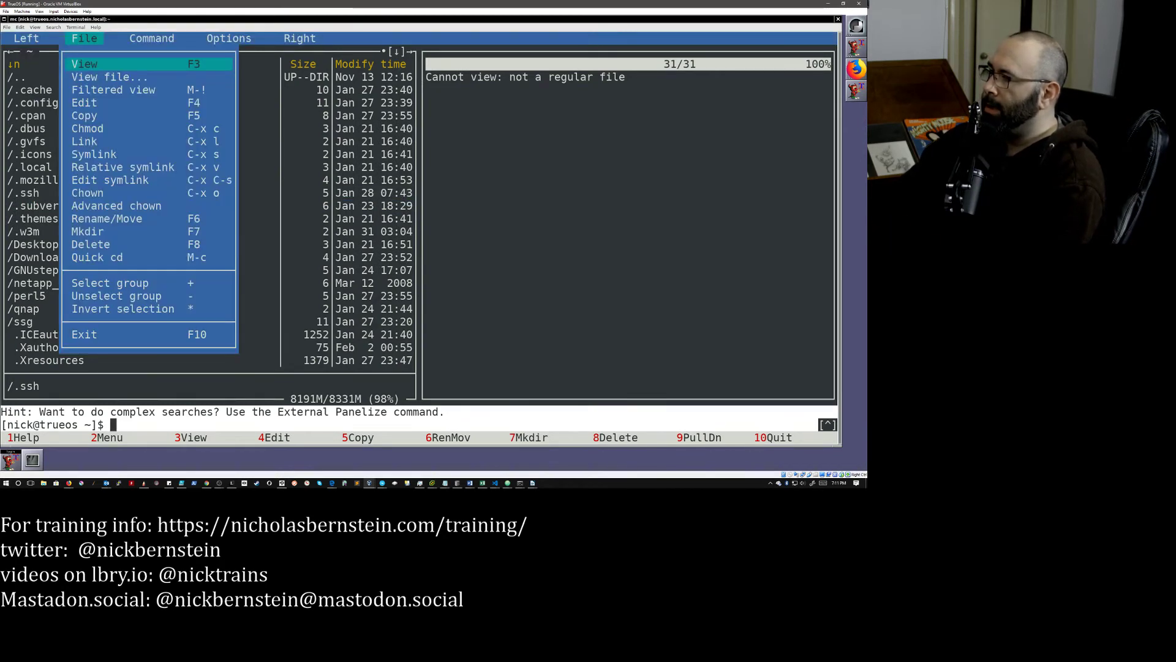
click(29, 39)
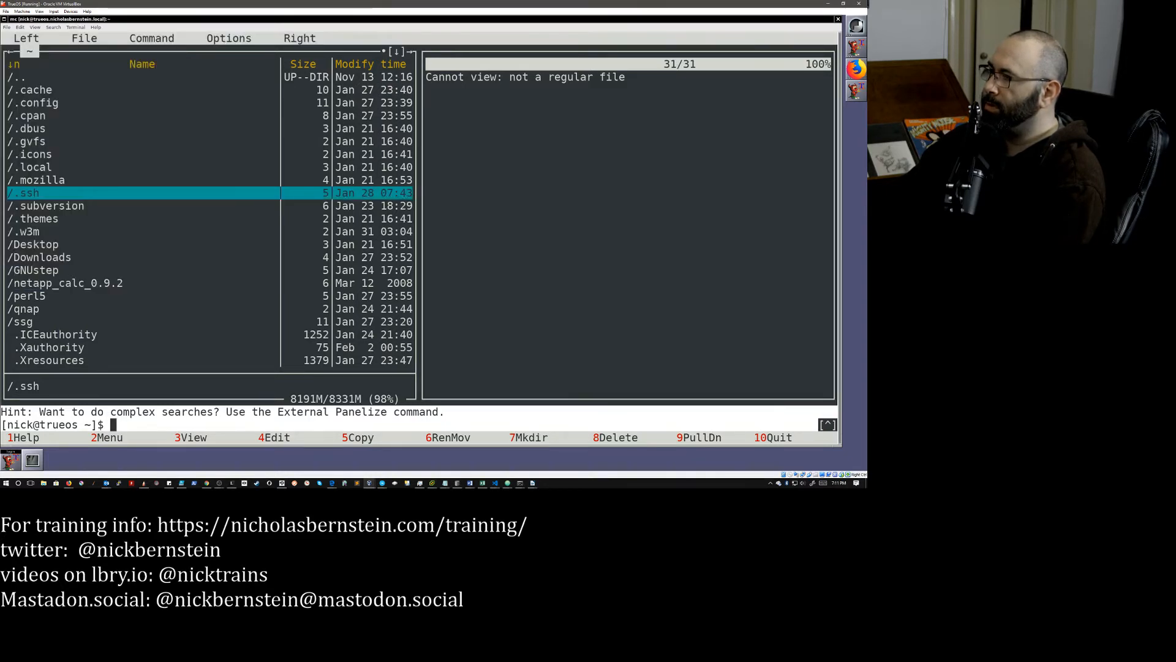
click(25, 38)
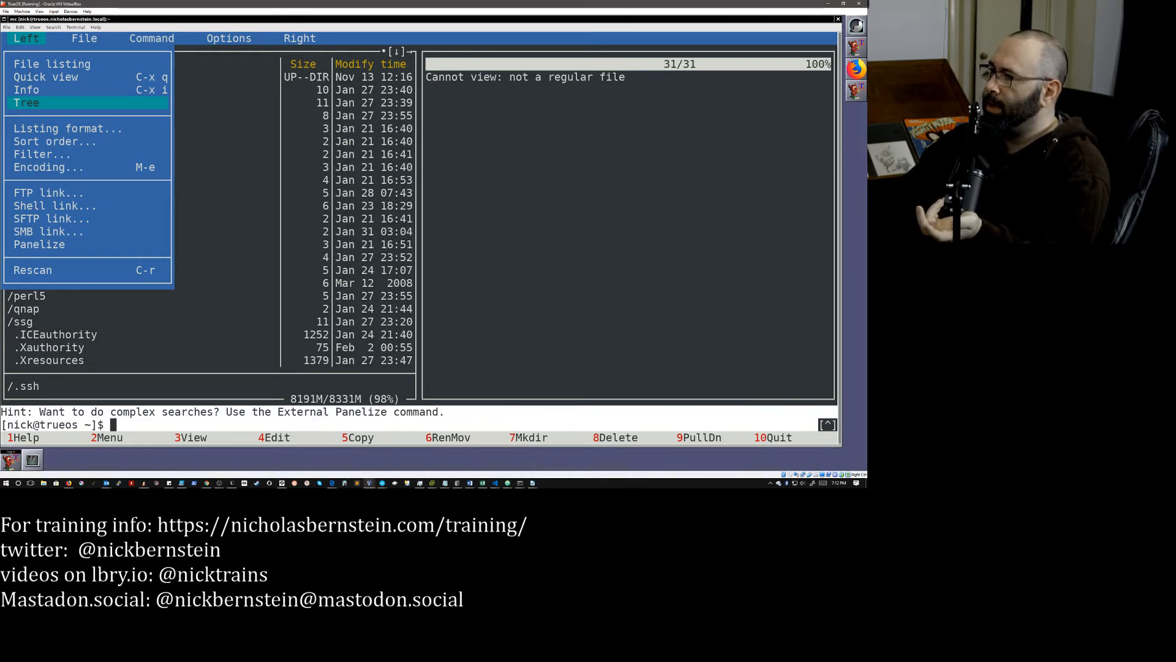
click(85, 38)
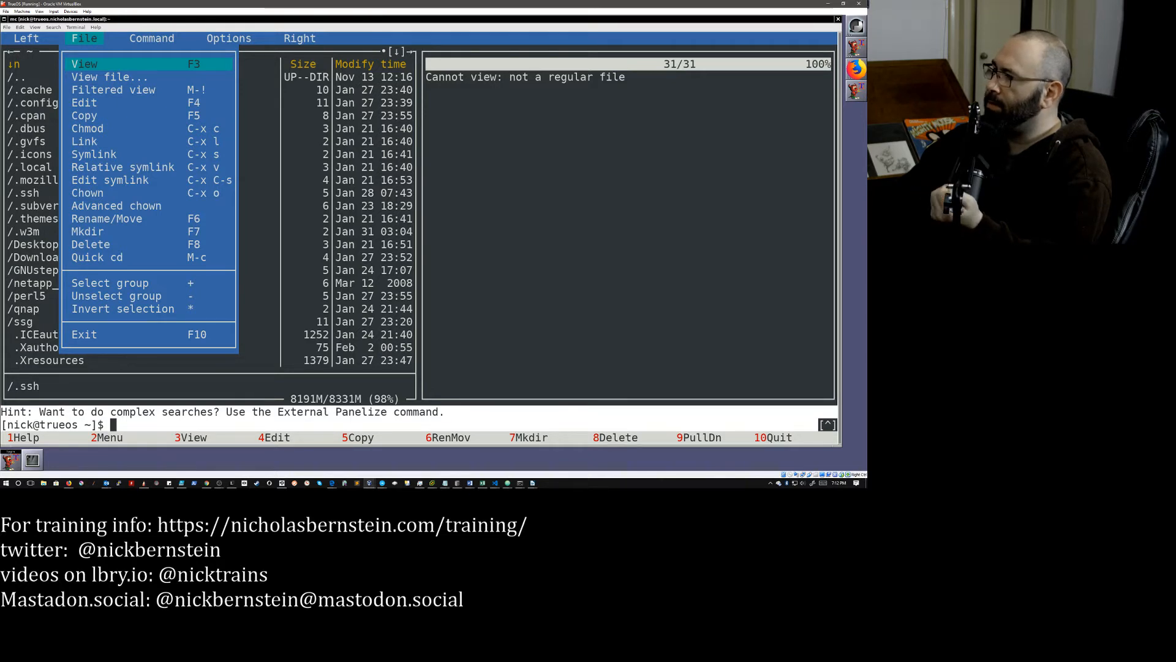
- Bring up the Chown dialog for .ssh and cancel it without changing owner or group
click(87, 192)
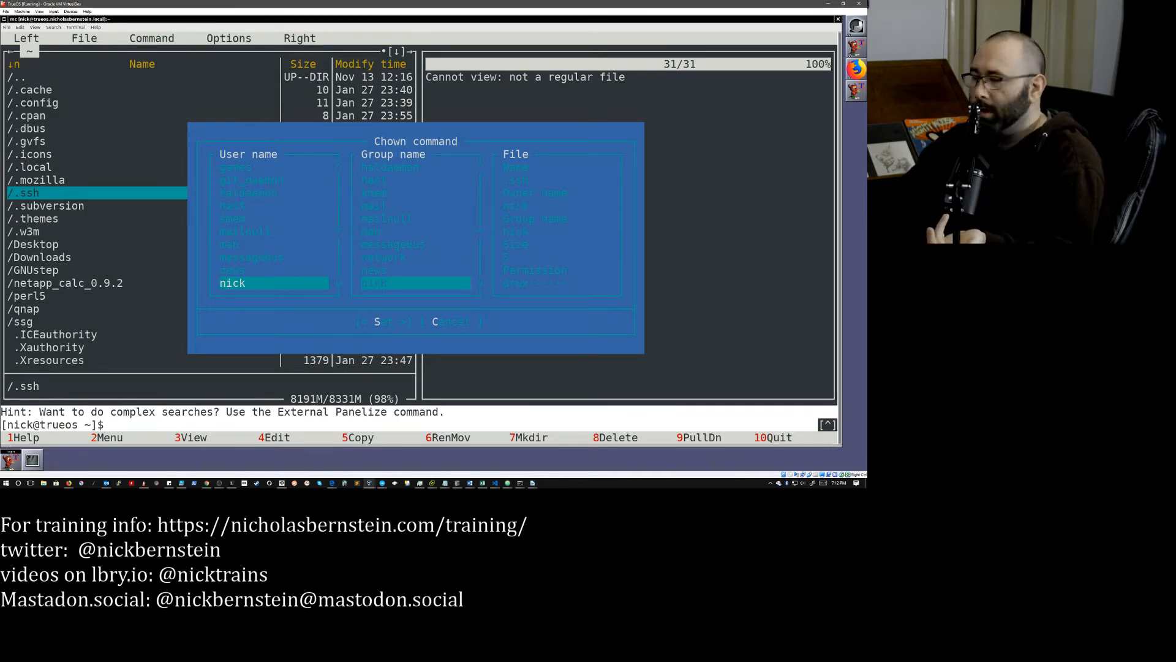
click(384, 321)
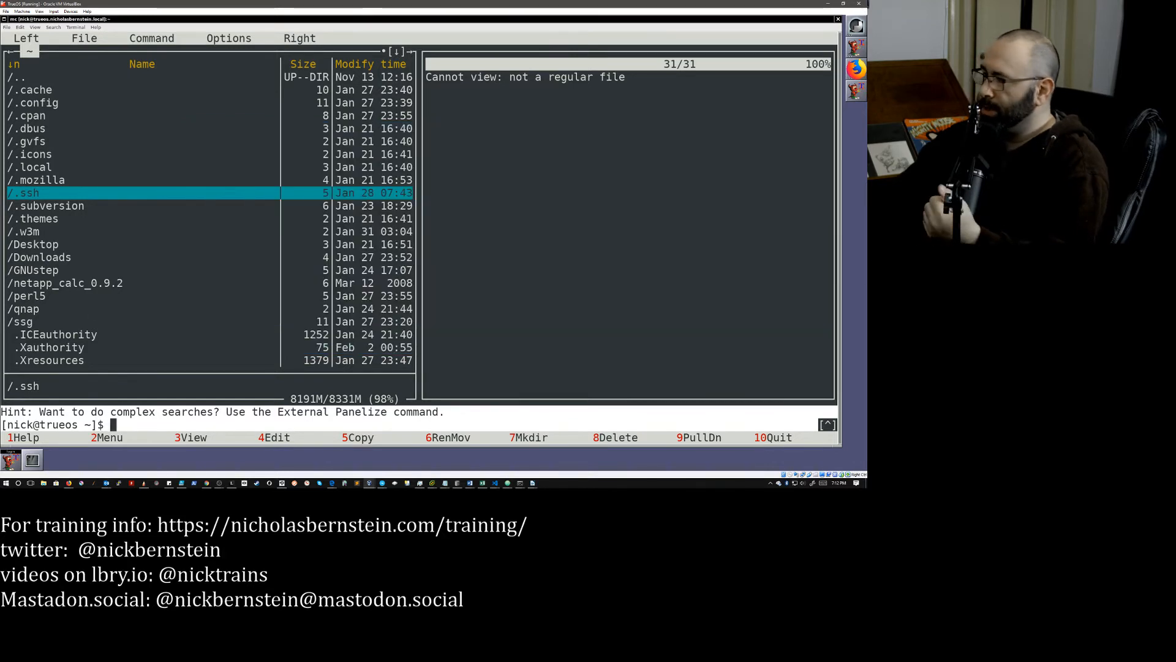
- Enter ls *.tgz on the mc command line
click(152, 38)
text(ls)
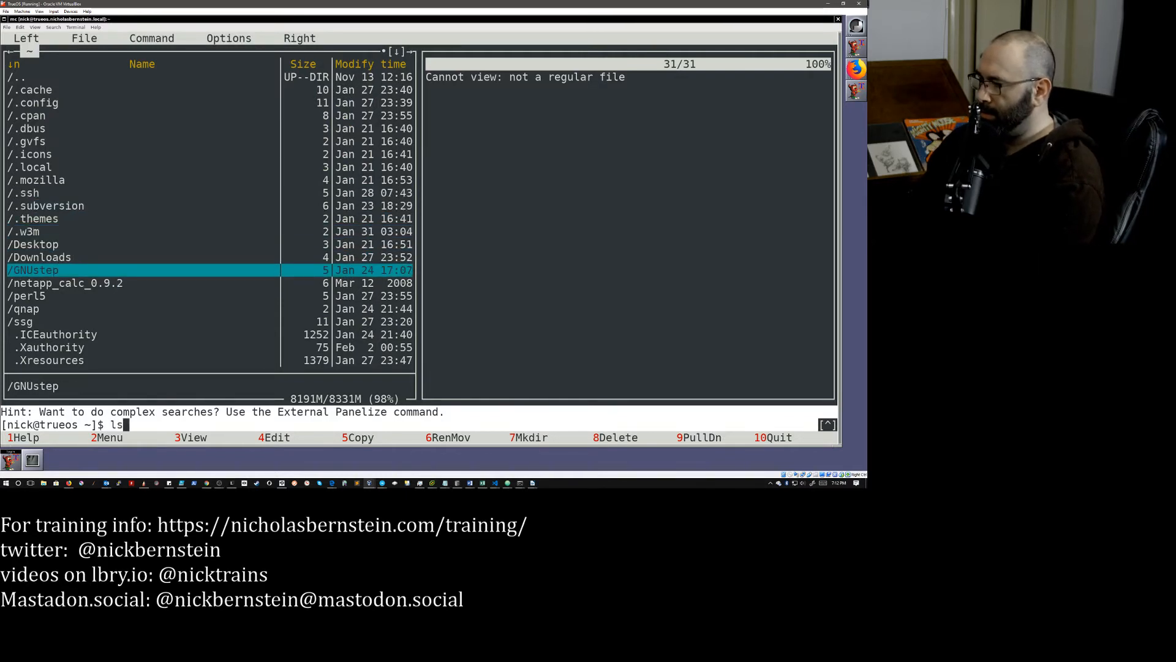
text(*)
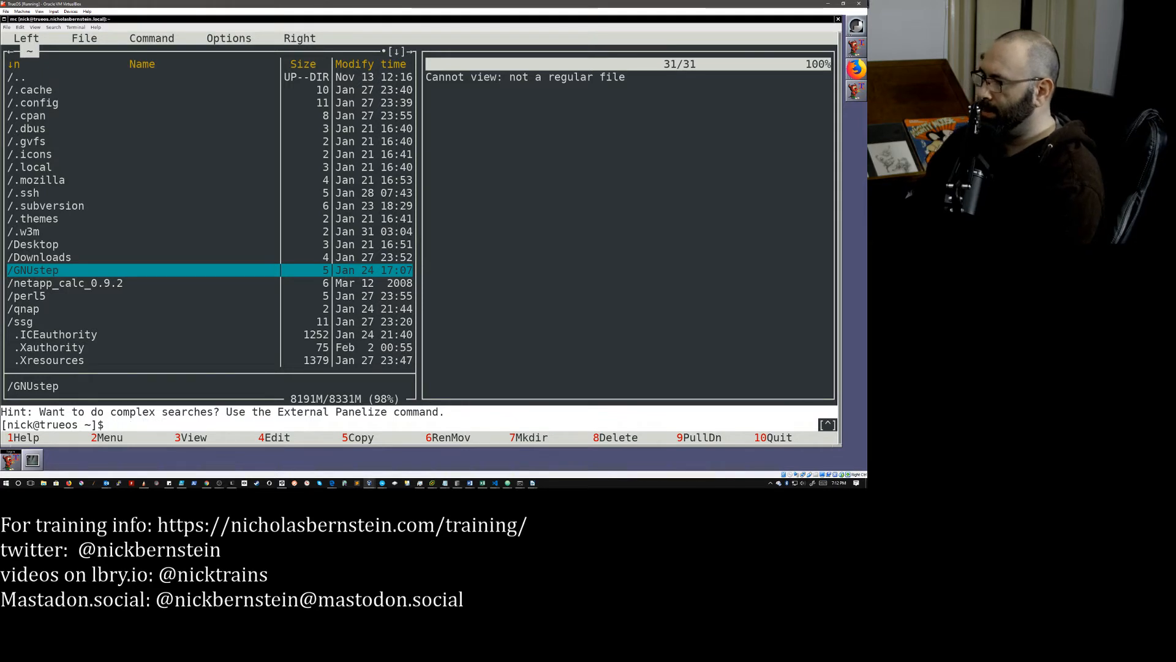
text(ls)
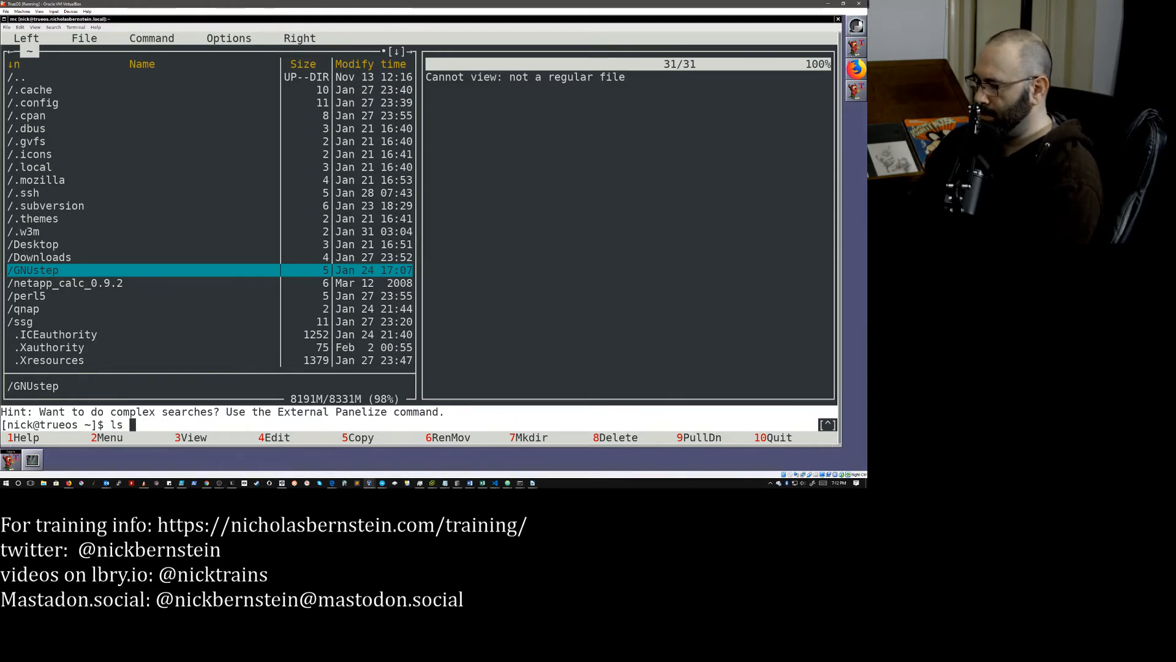
text(*.tgz)
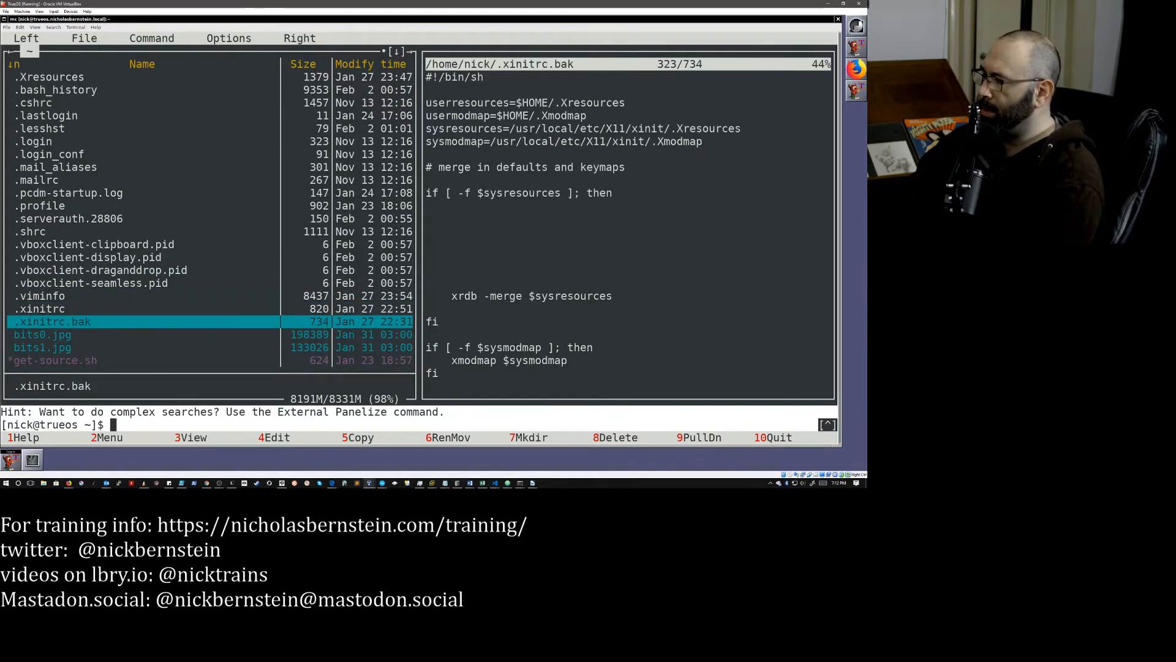
- Preview get-source.sh and then .mailrc in the quick view
click(53, 361)
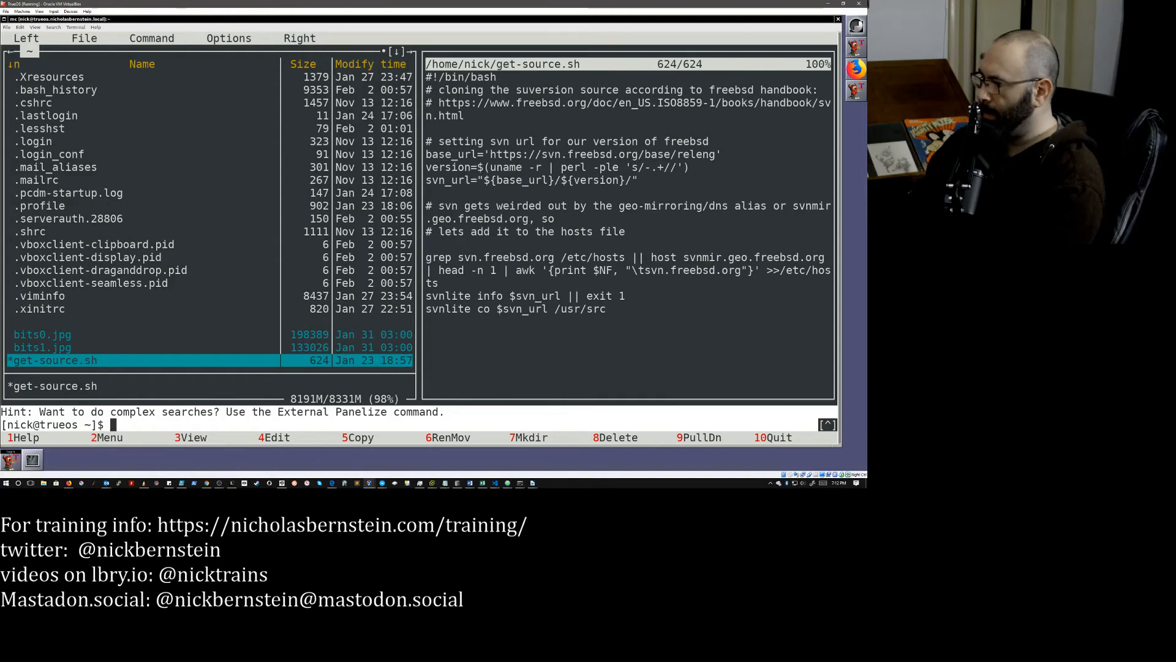
click(55, 166)
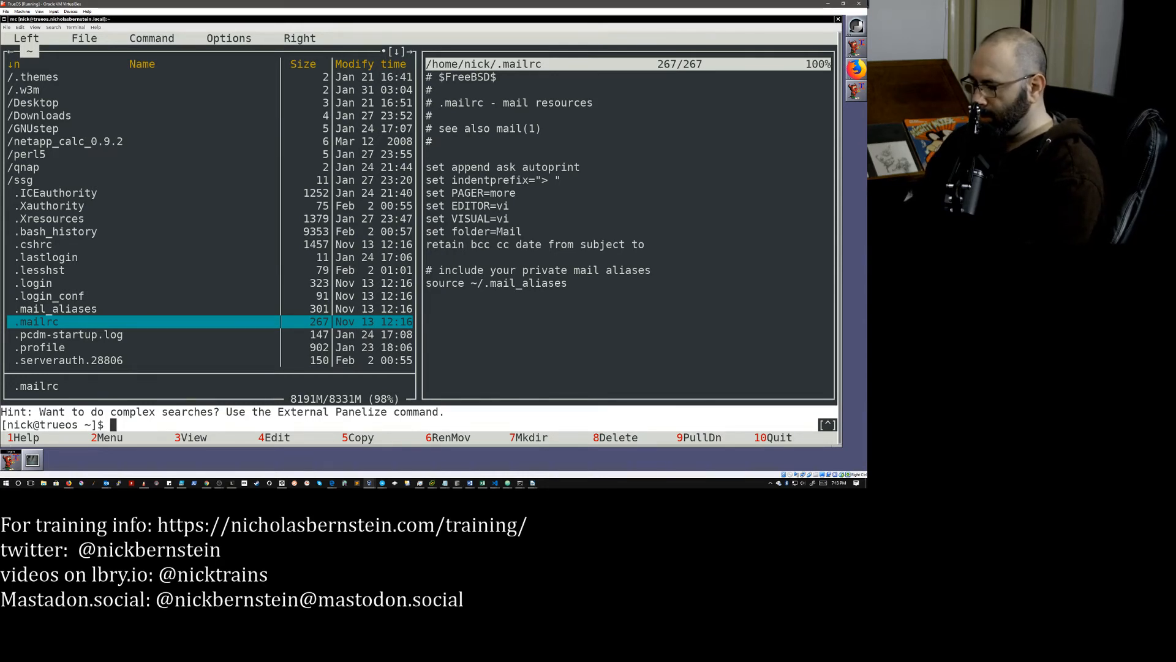
- Start a tar czvf command for netapp_calc_0.9.2 and drop to the plain shell output
text(tar)
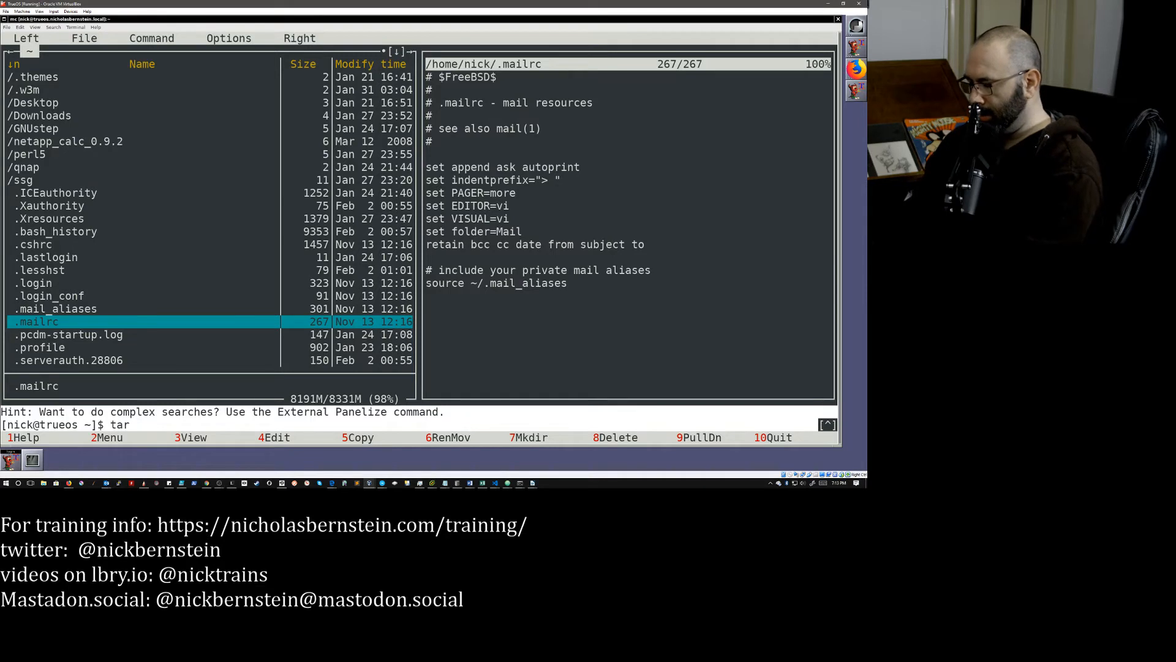
text(czvf)
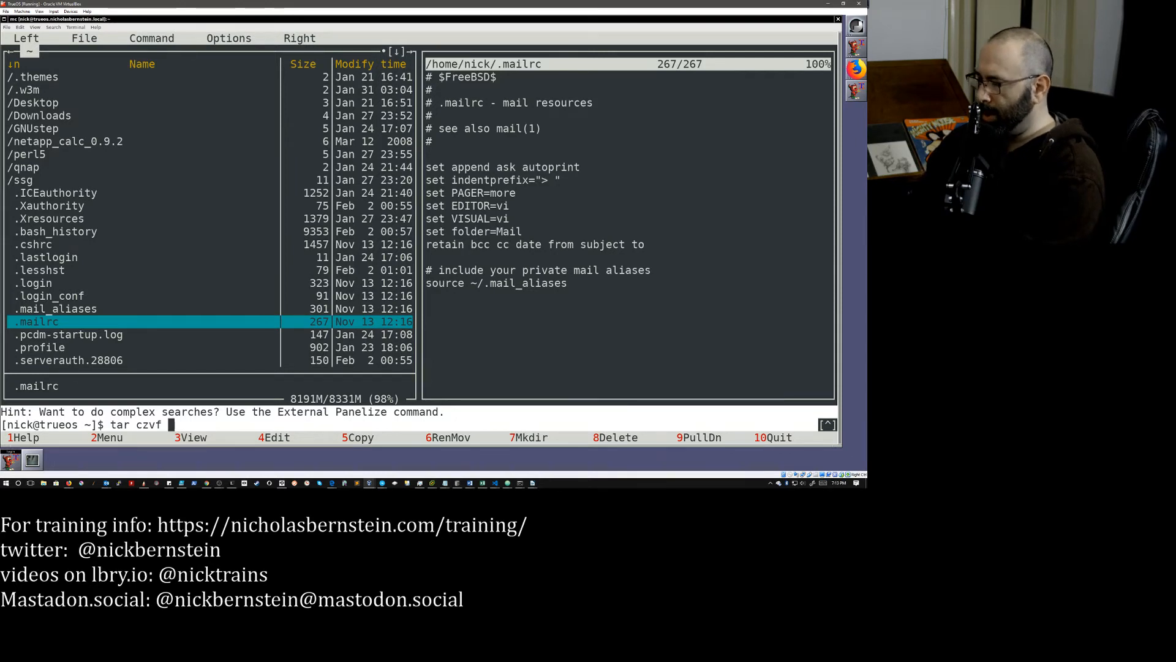
text(net)
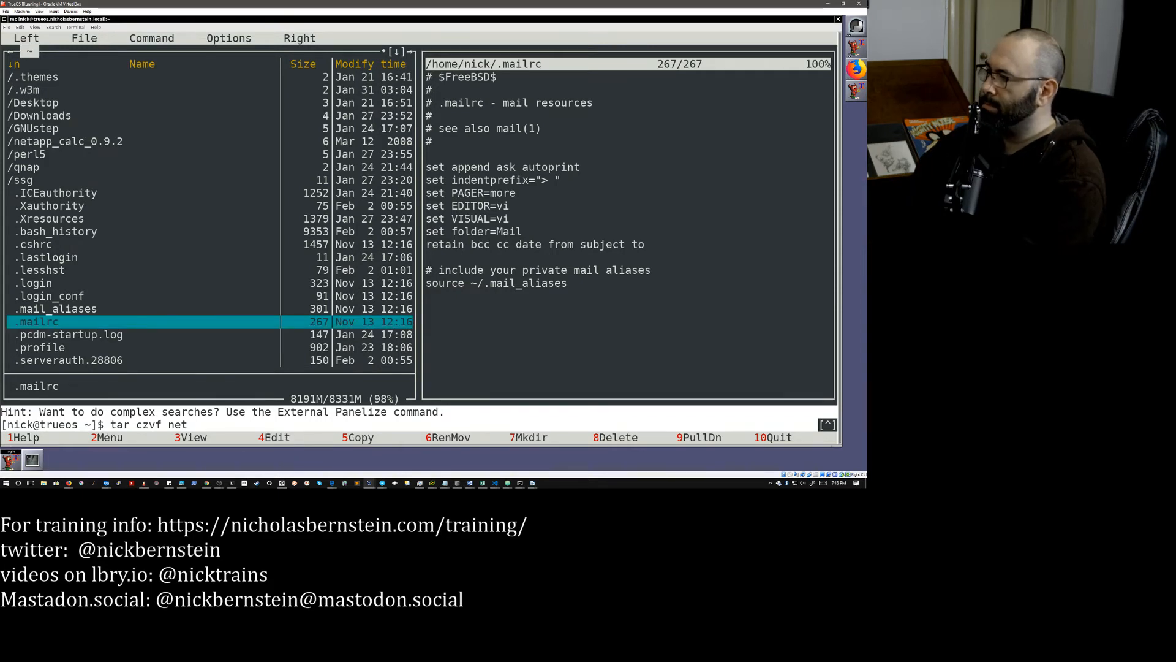
click(61, 142)
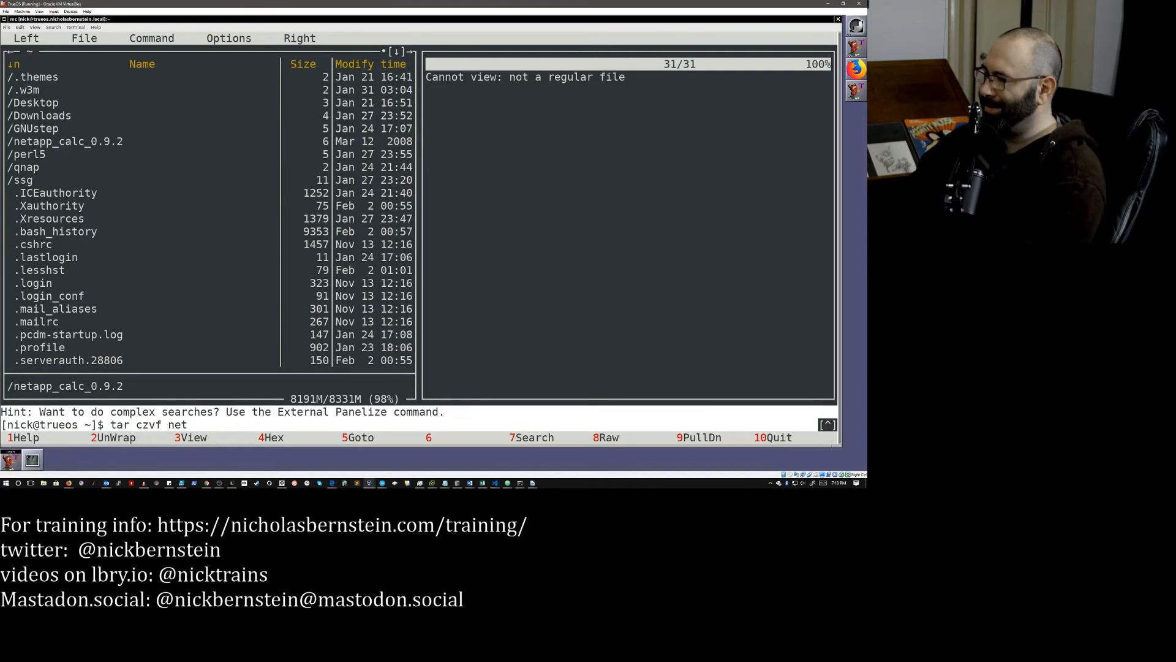
click(40, 347)
text(ls)
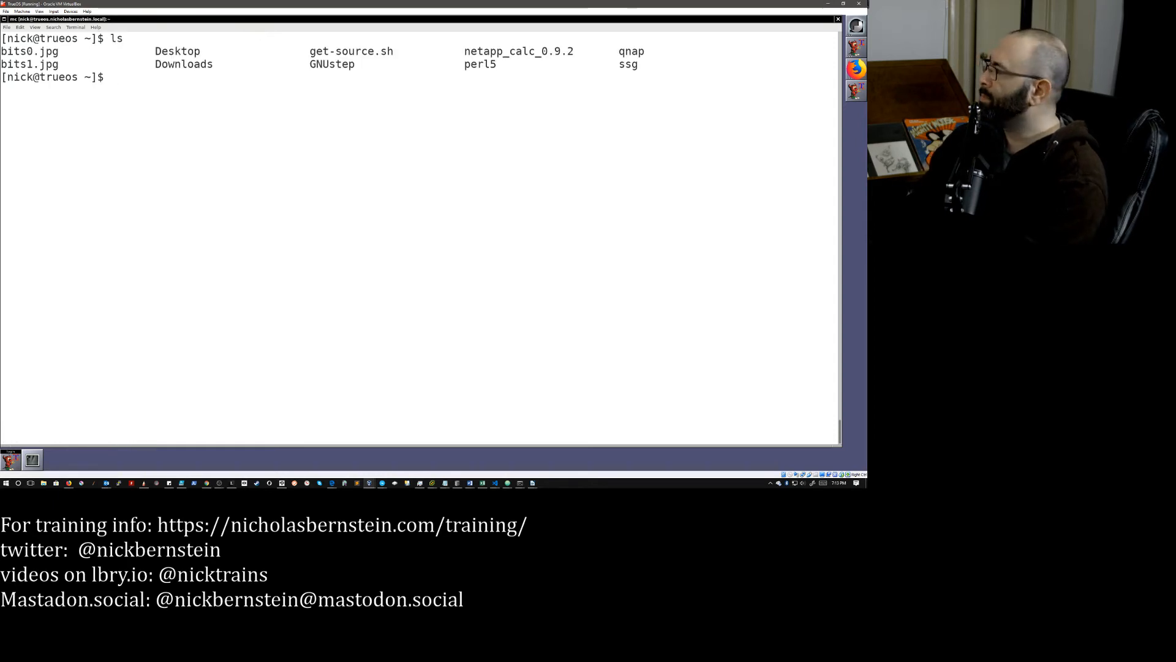
- Run tar zcvf nc.tgz netapp_calc_0.9.2/ and confirm nc.tgz is listed
text(tar zx)
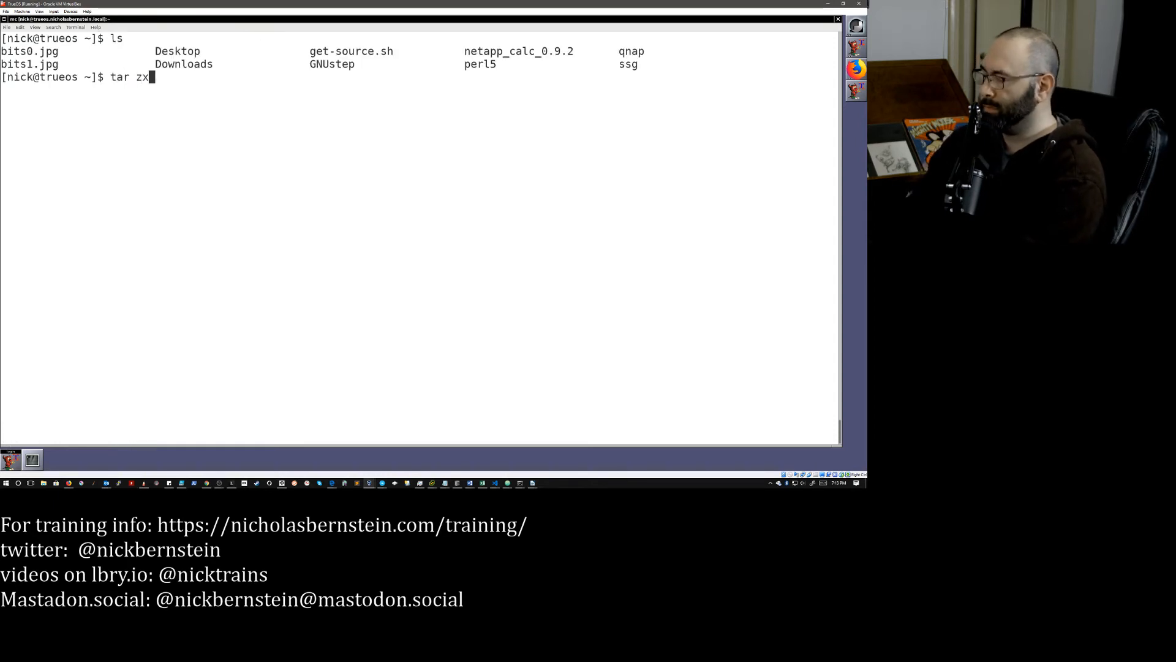
text(cvf)
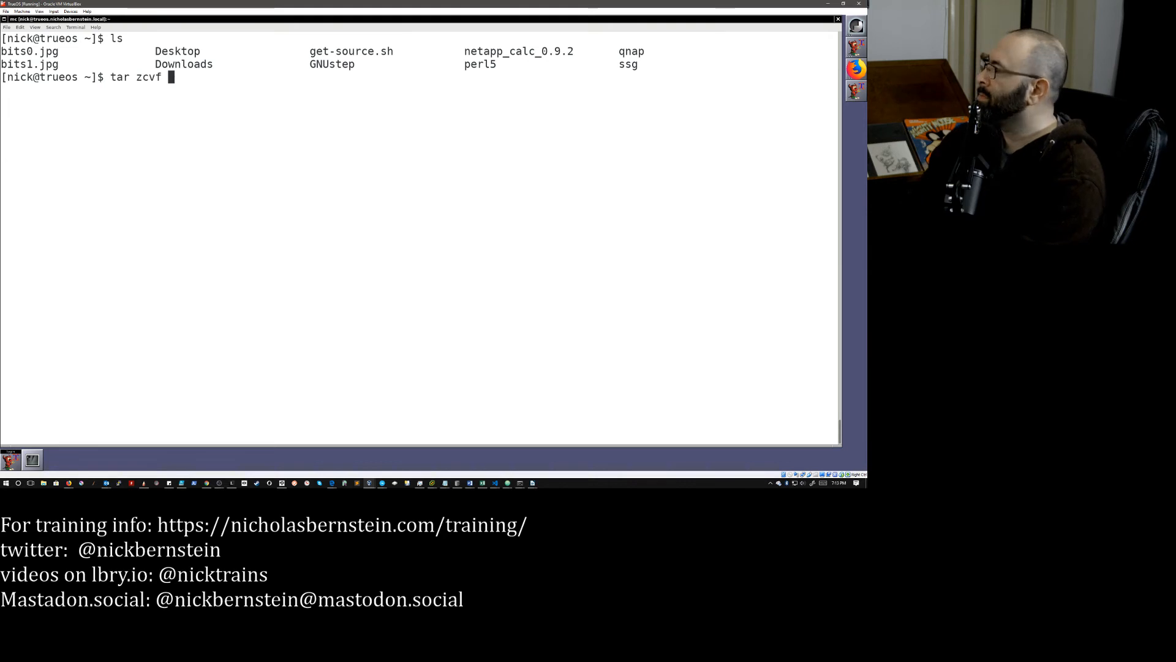
text(netapp_calc_0.9.2/ n)
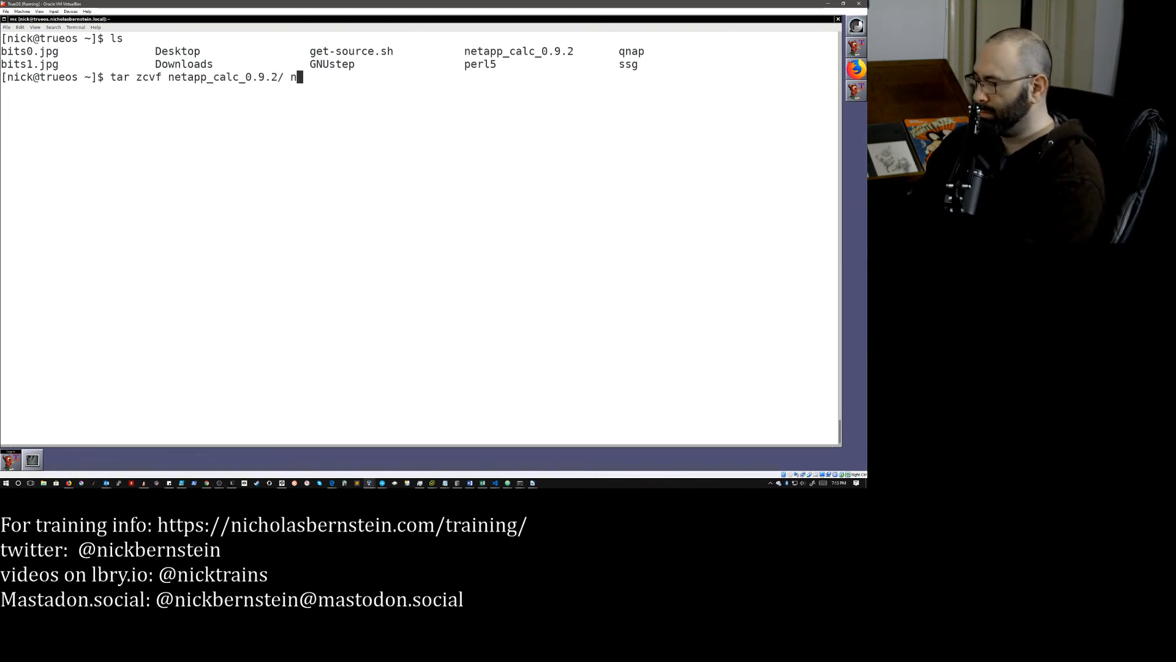
text(c.tgz)
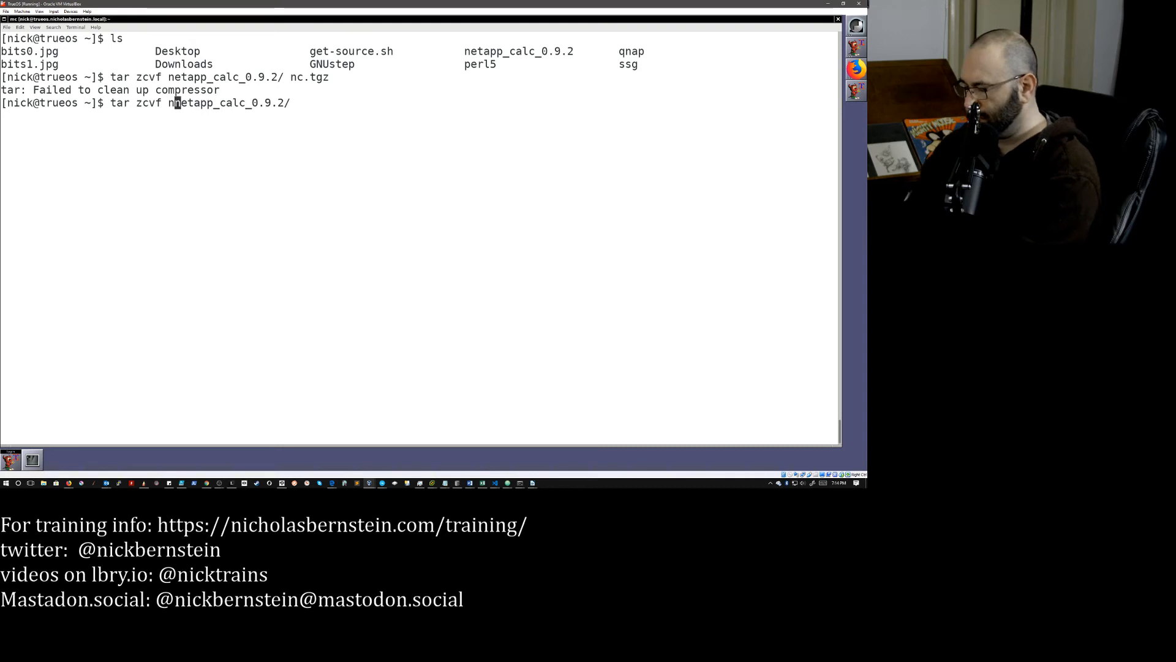
text(nc.tz)
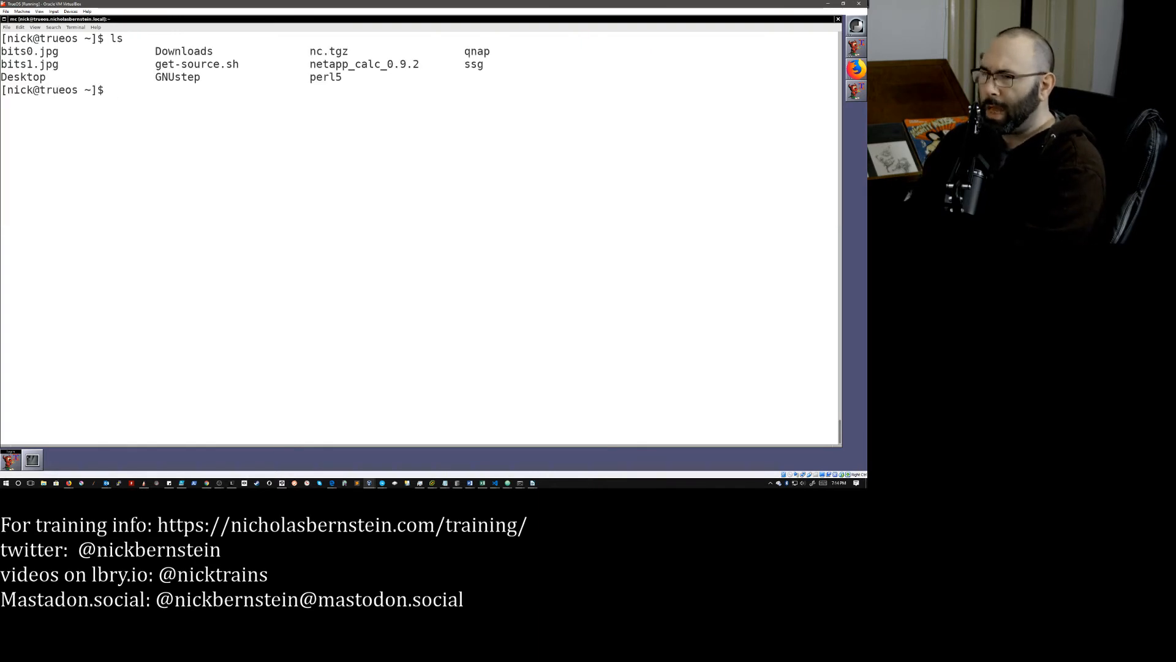
- Relaunch Midnight Commander with mc
text(m)
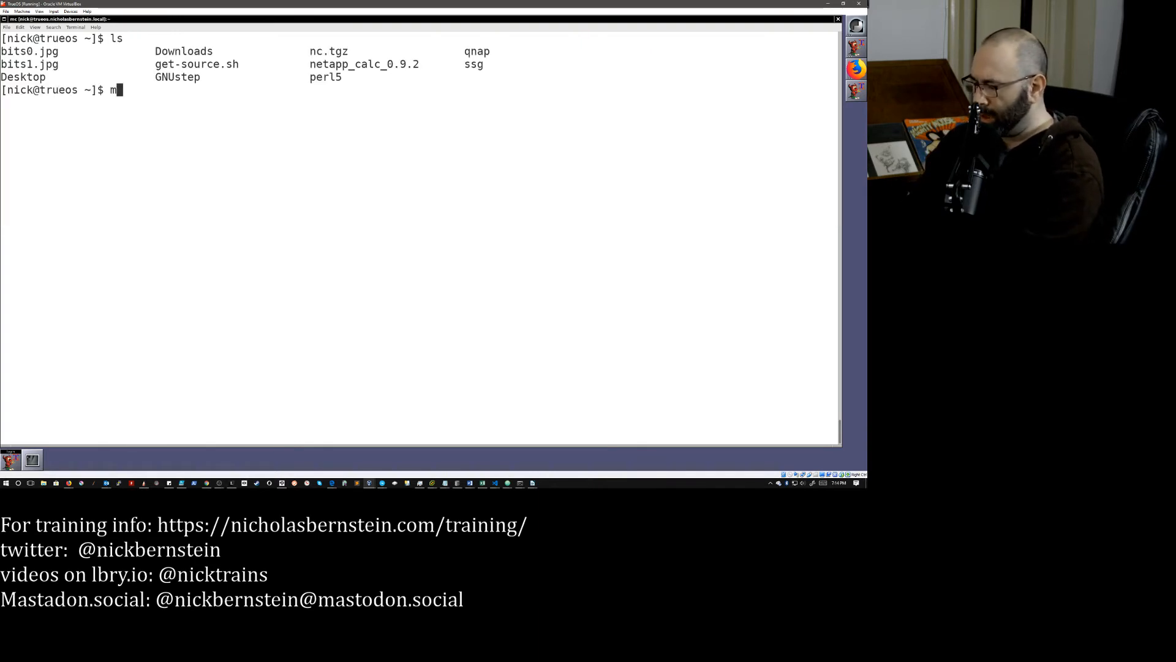
text(mc)
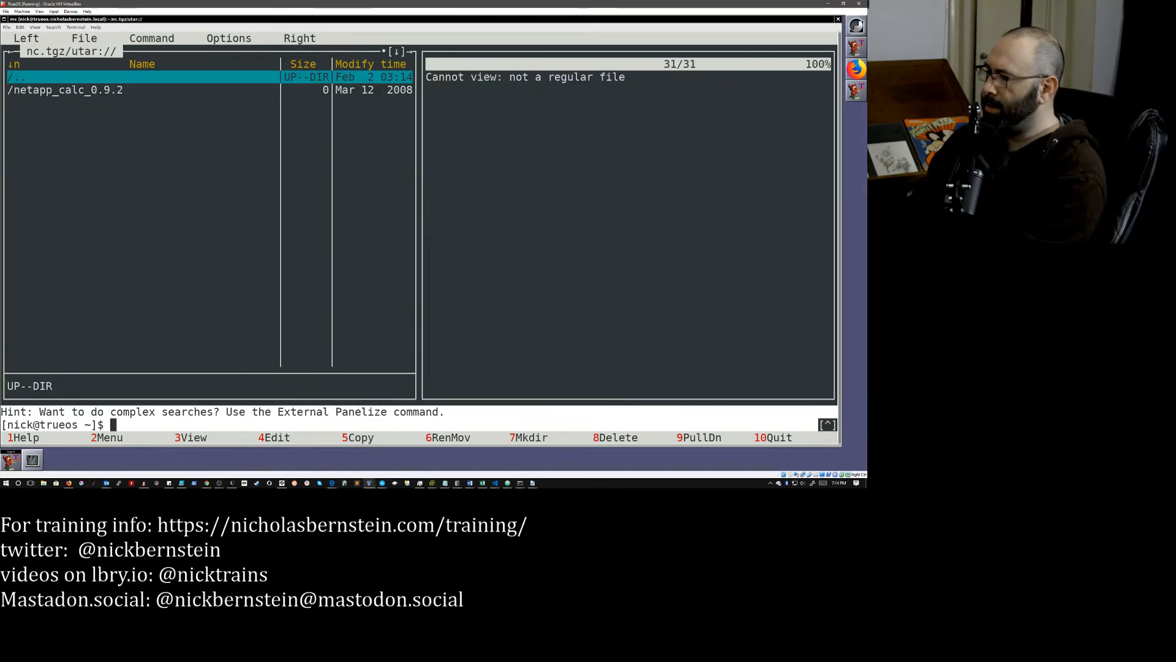
- Browse into the nc.tgz archive to reveal its netapp_calc_0.9.2 folder
double_click(64, 92)
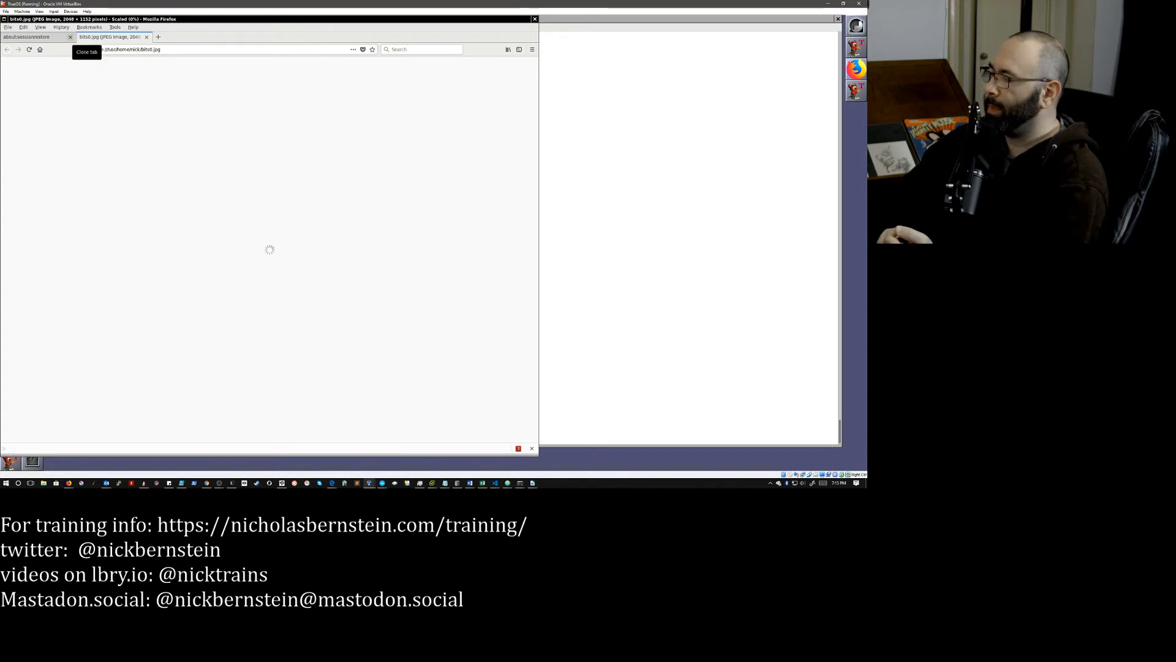
- Close the bits0.jpg image tab in Firefox, returning to Midnight Commander
click(71, 37)
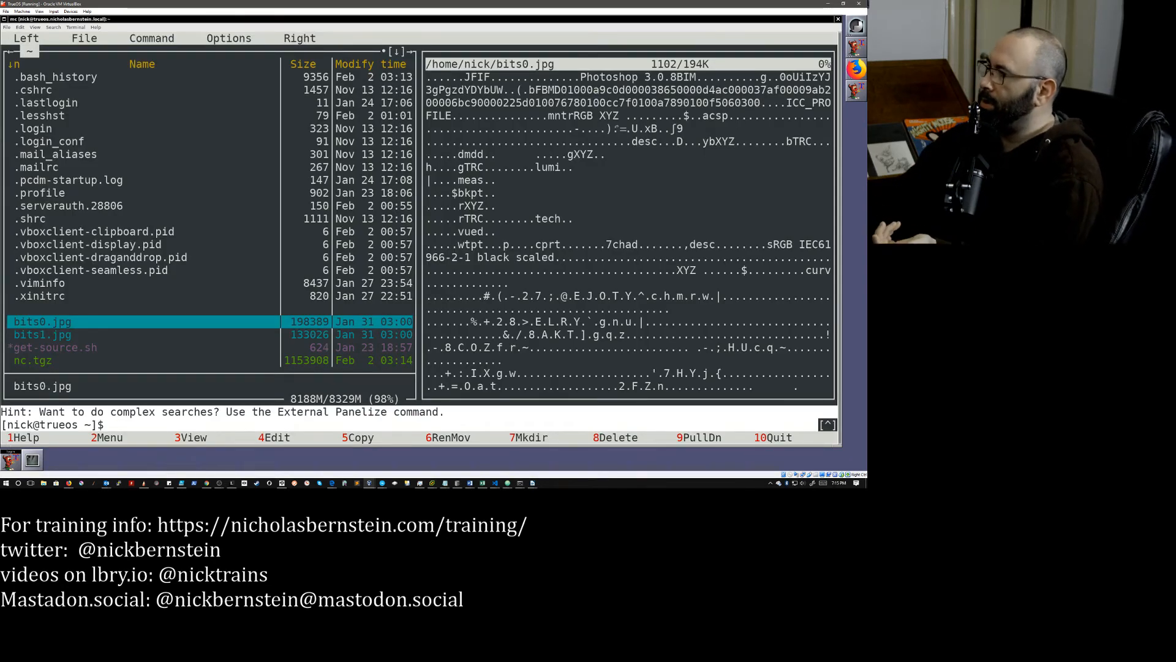
- Use the Options menu to widen the file list against the bits0.jpg quick view
click(228, 38)
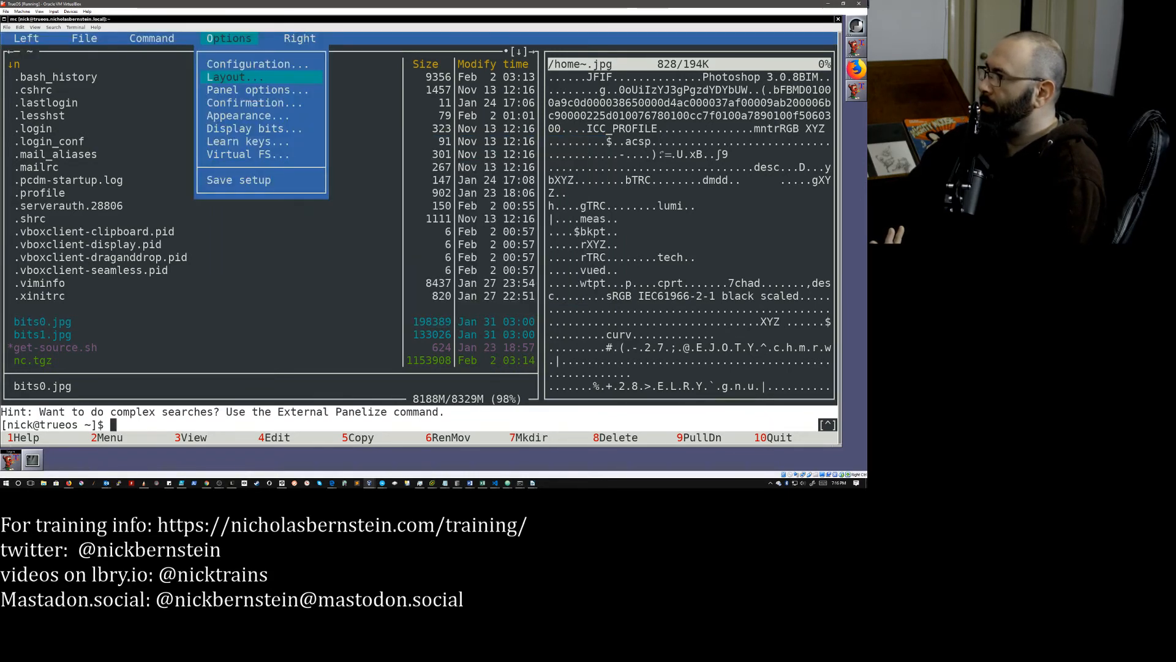
- Look over the general configuration options and leave them unchanged
click(245, 63)
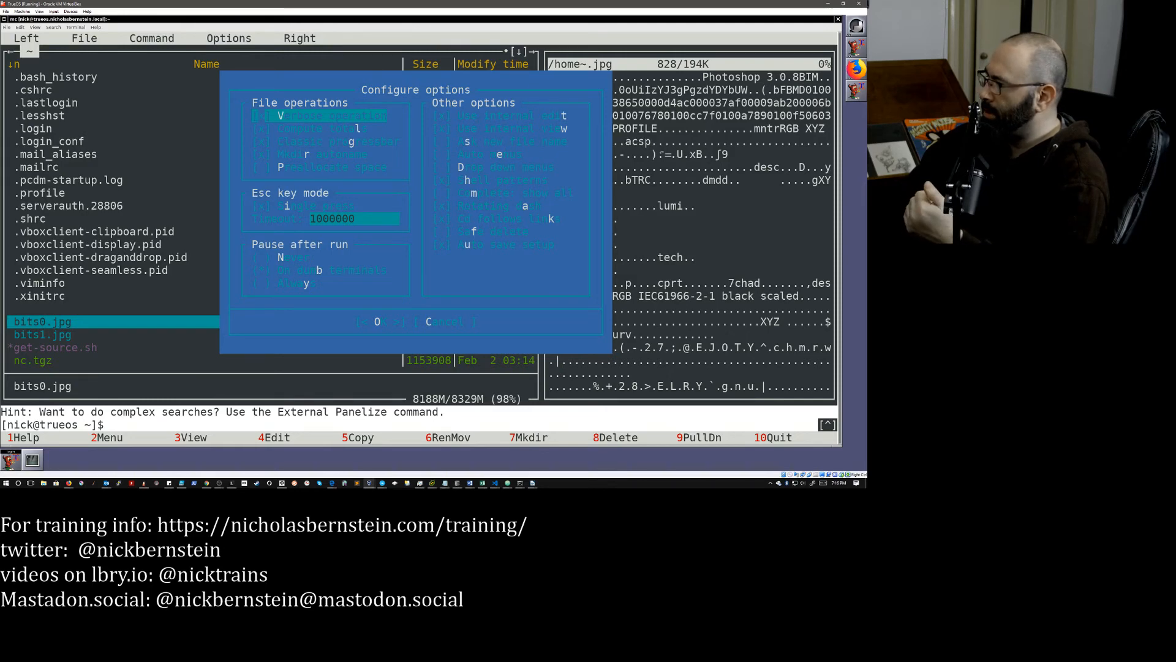
click(380, 321)
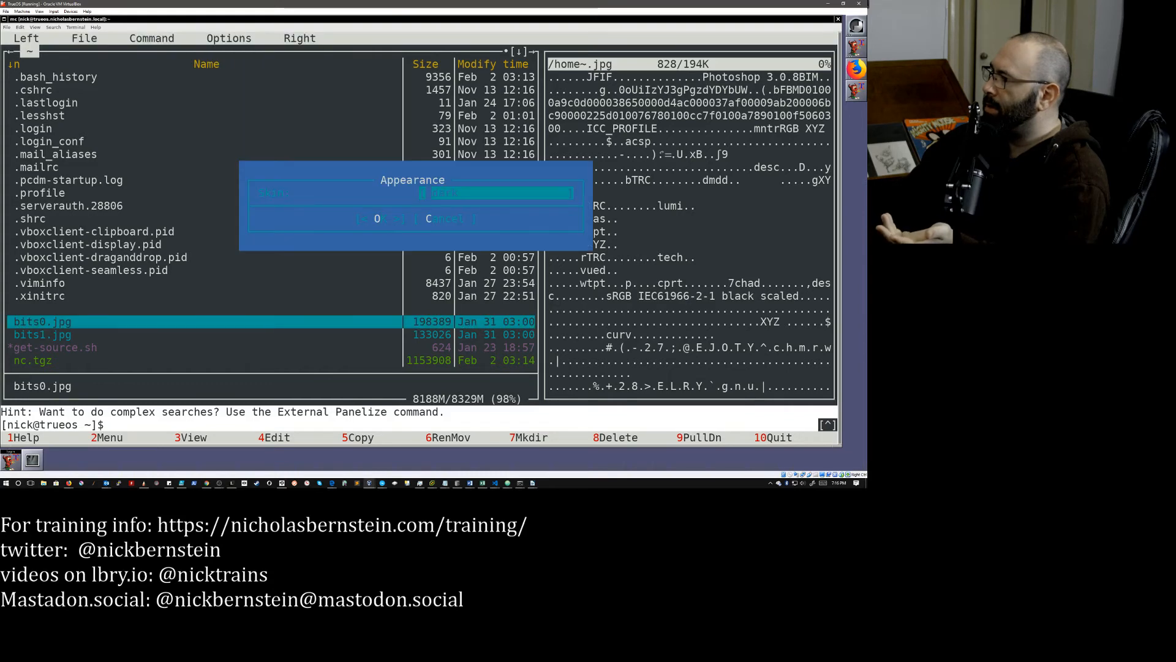
- In Appearance, try the featured skin, then choose a different skin from the list and begin exiting
click(492, 193)
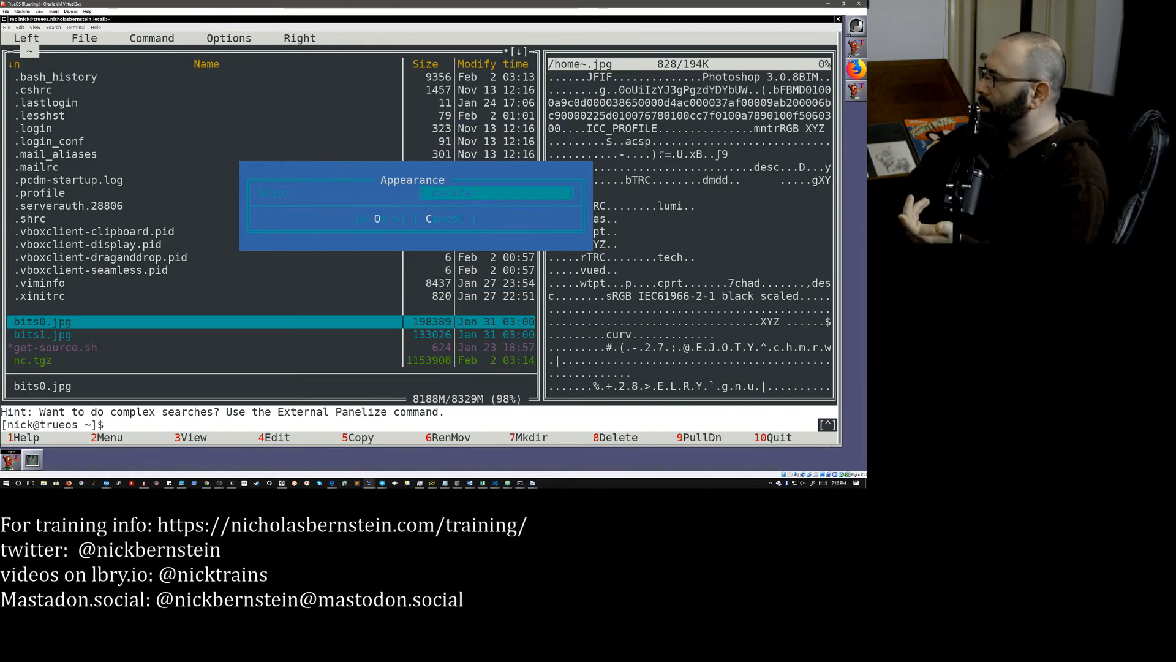
click(498, 193)
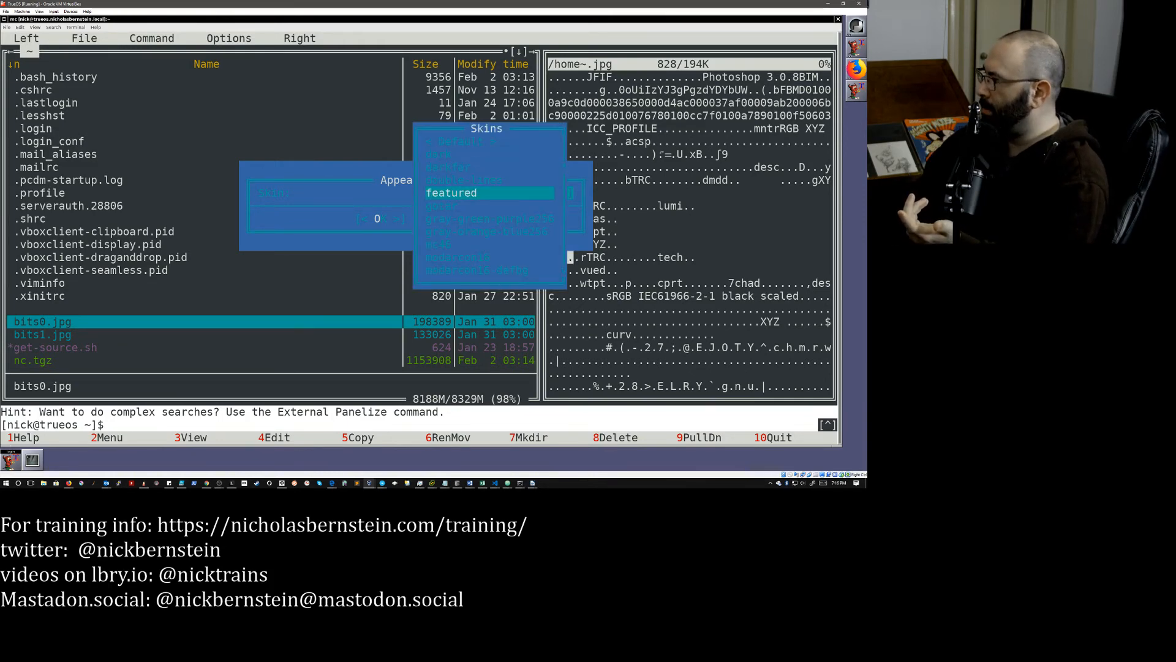
click(451, 194)
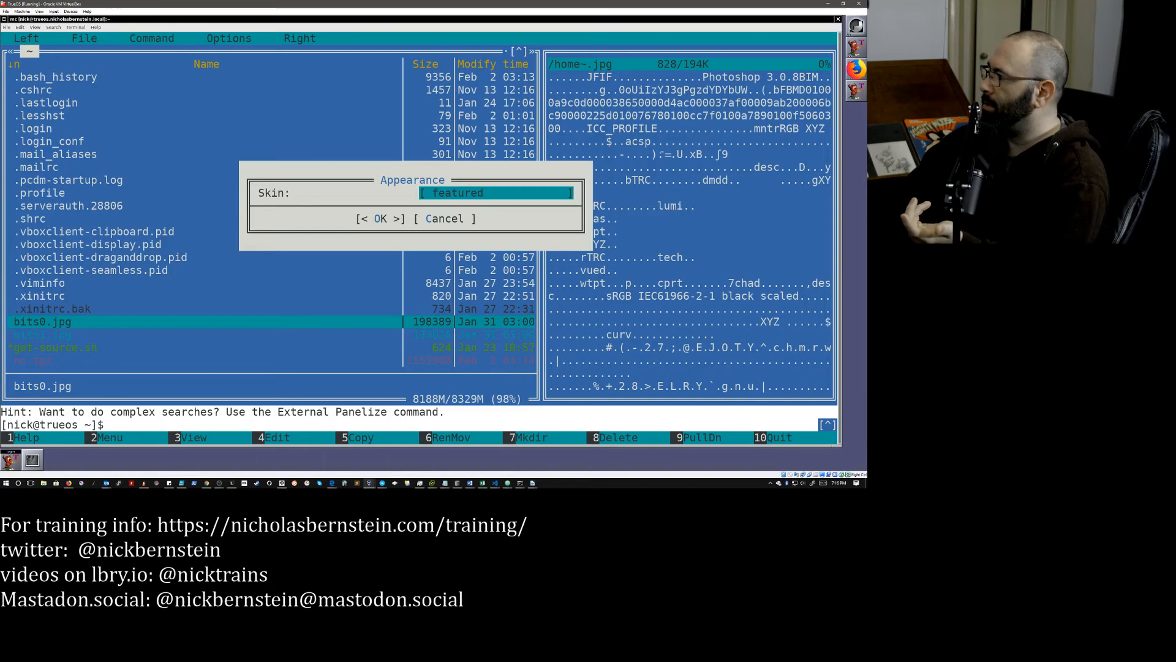
click(498, 193)
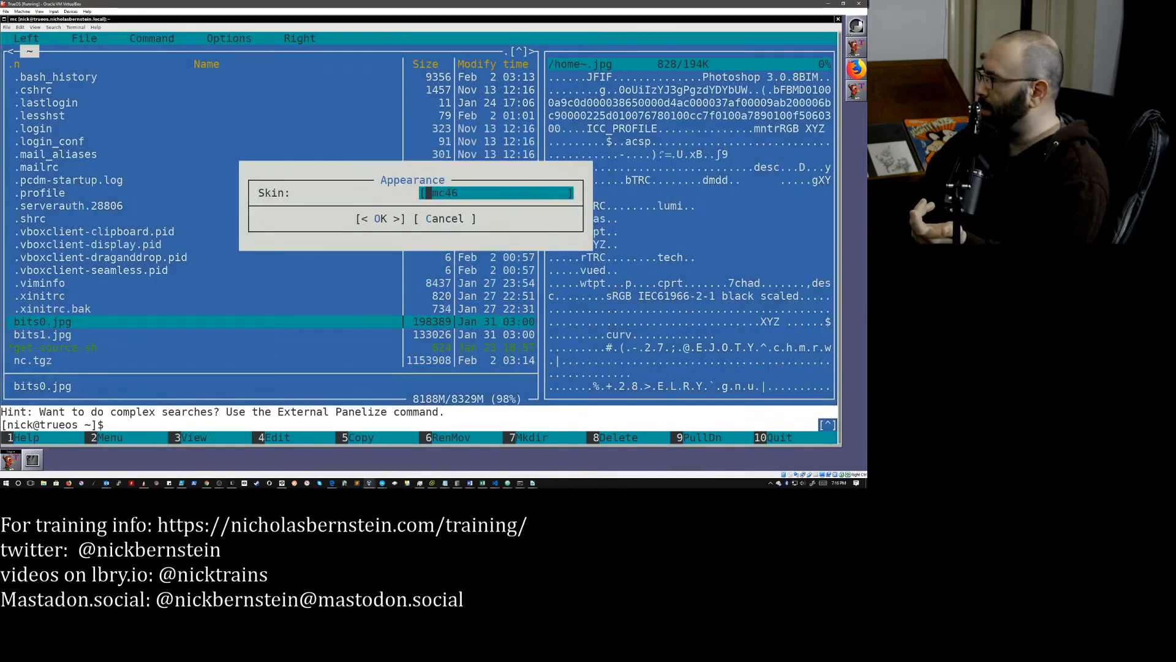
click(566, 193)
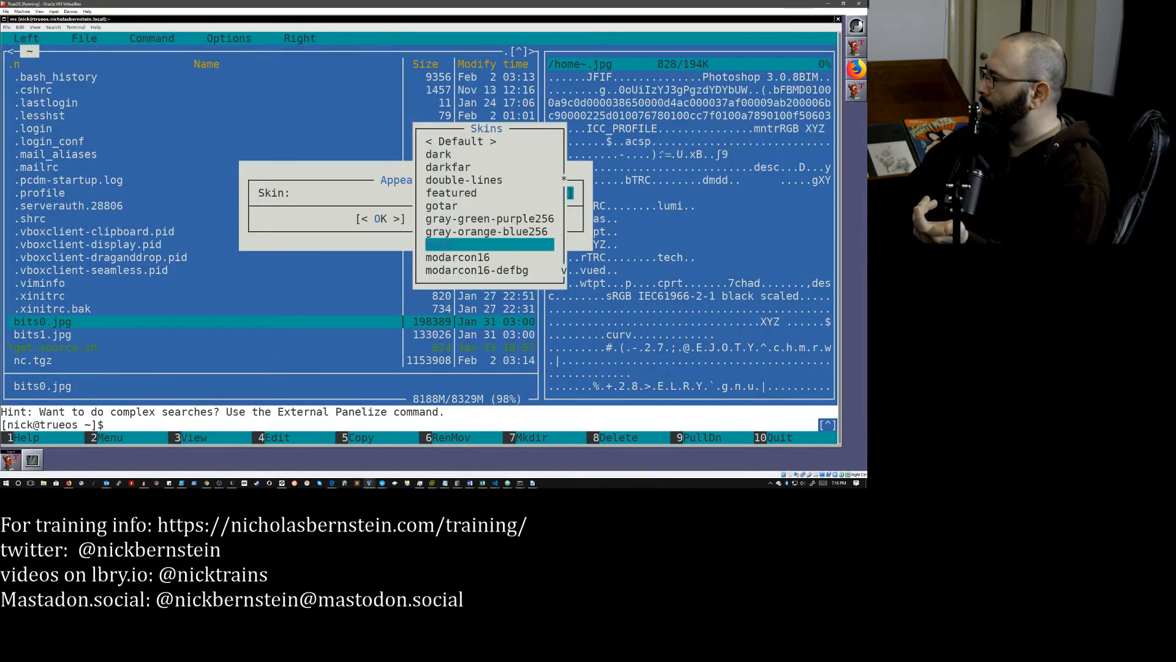
click(457, 257)
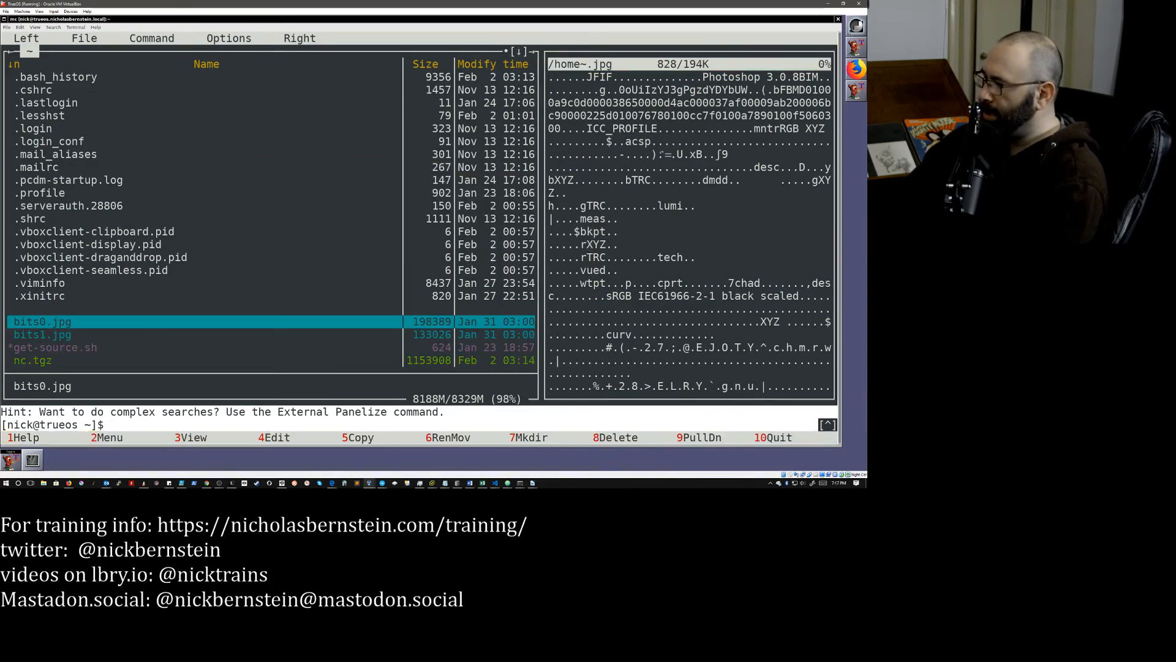
text(exi)
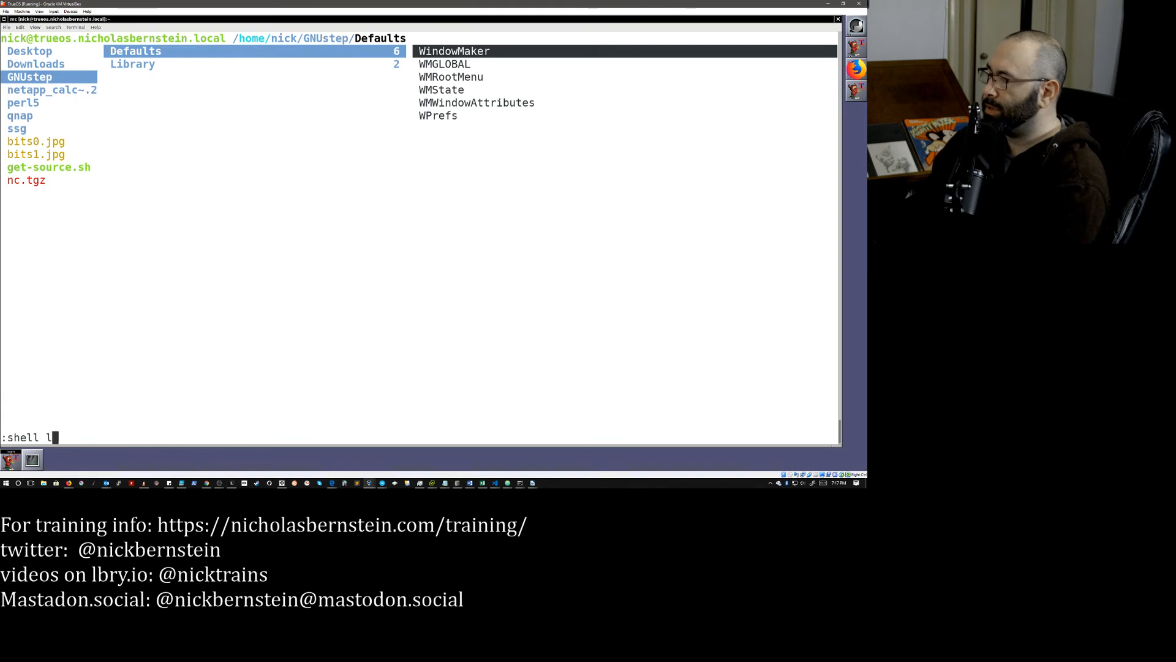
- Run the shell command and enter cd commands to move around the GNUstep folders in ranger
key(BackSpace)
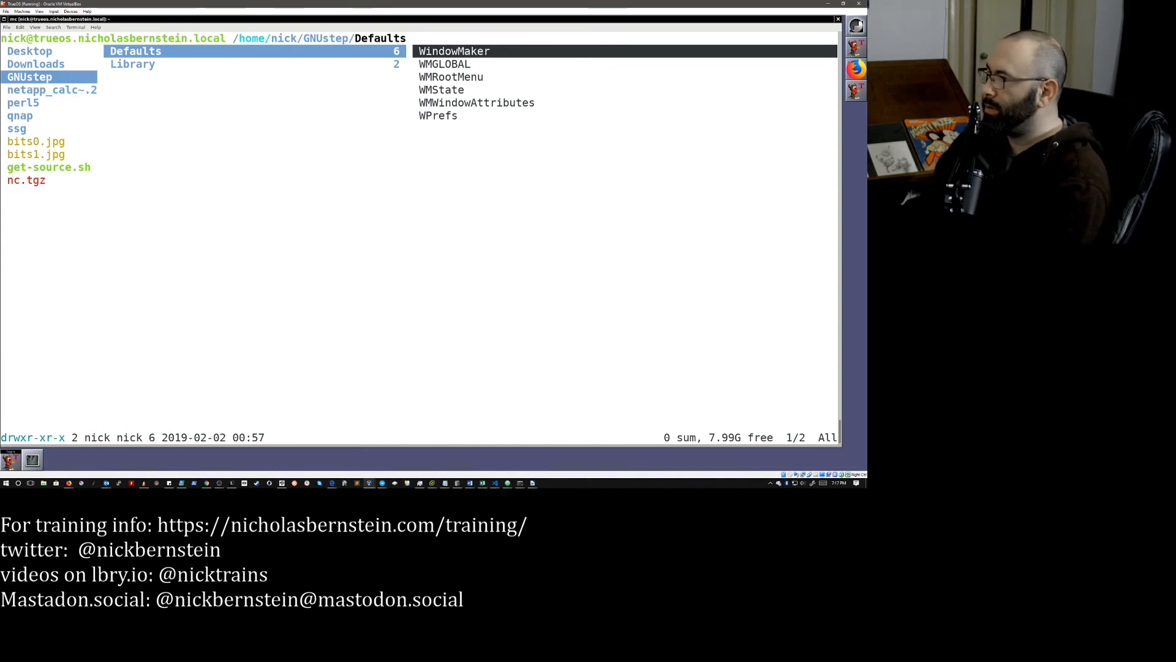
text(cd)
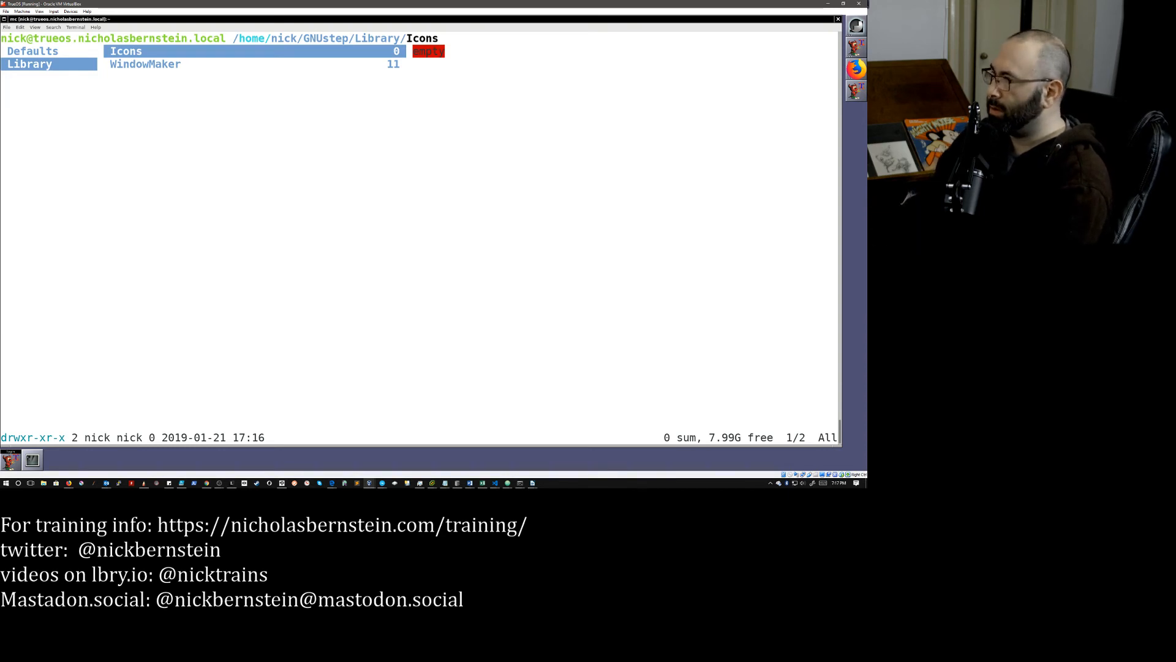
text(cd .)
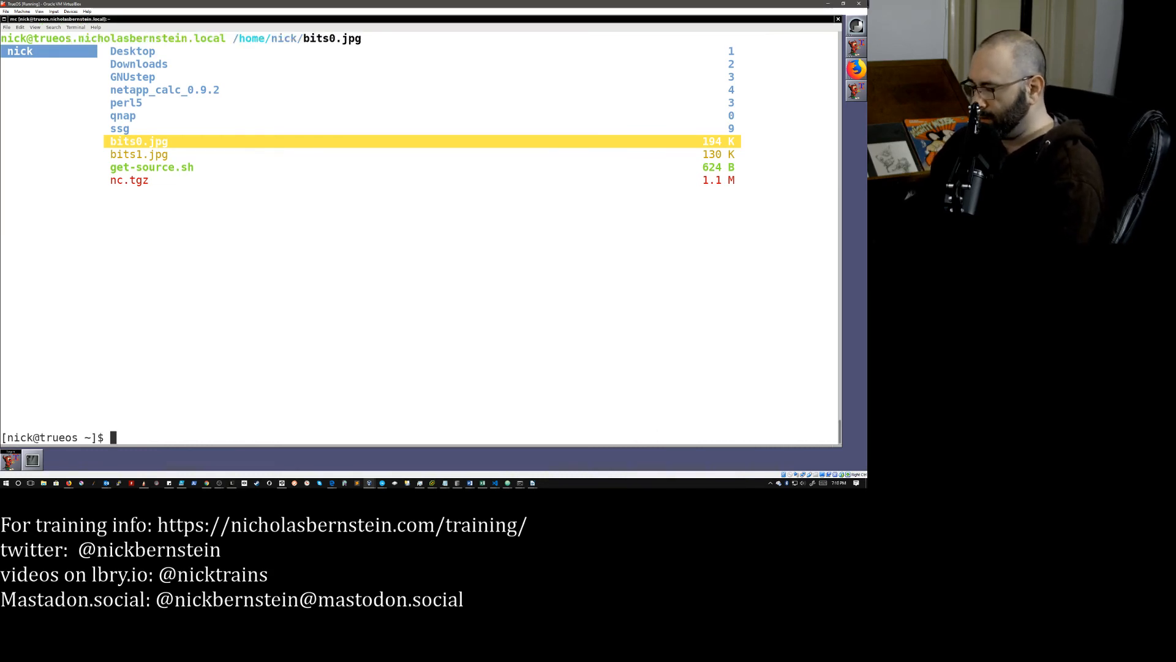
text(vif)
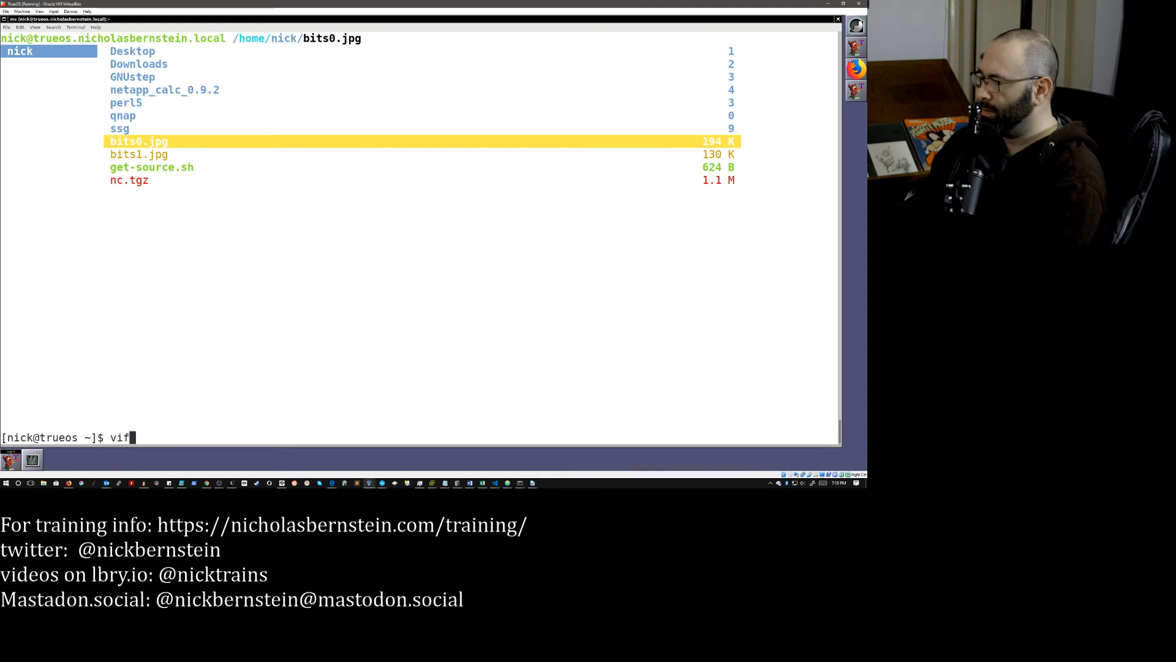
text(m)
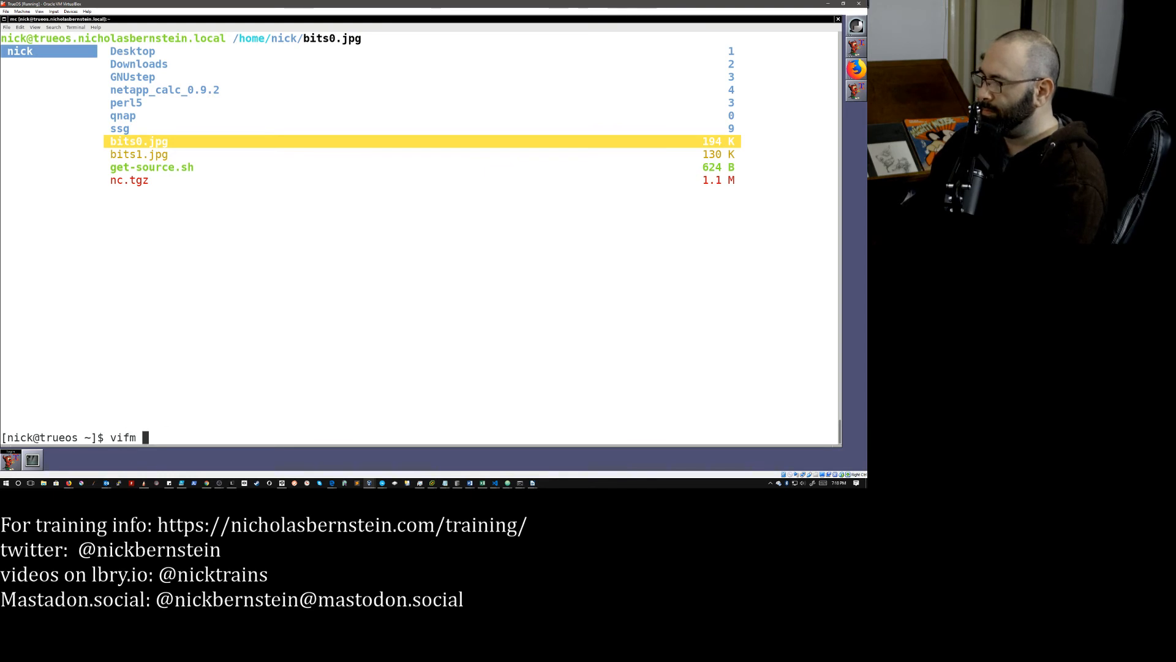
key(ctrl+c)
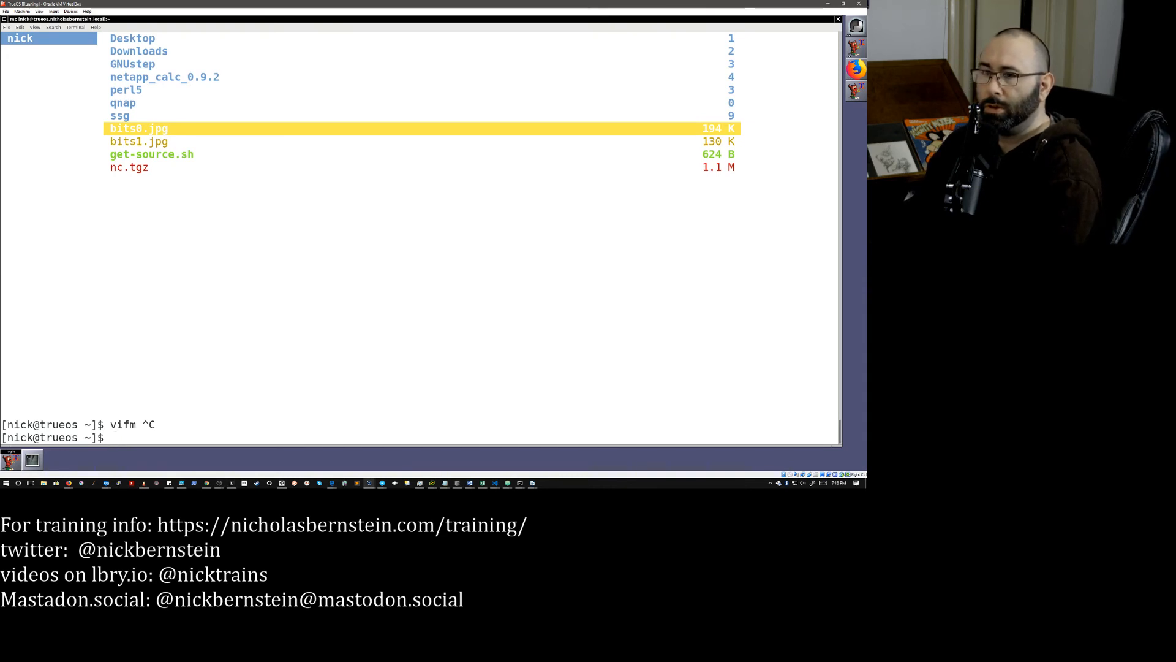
text(cd)
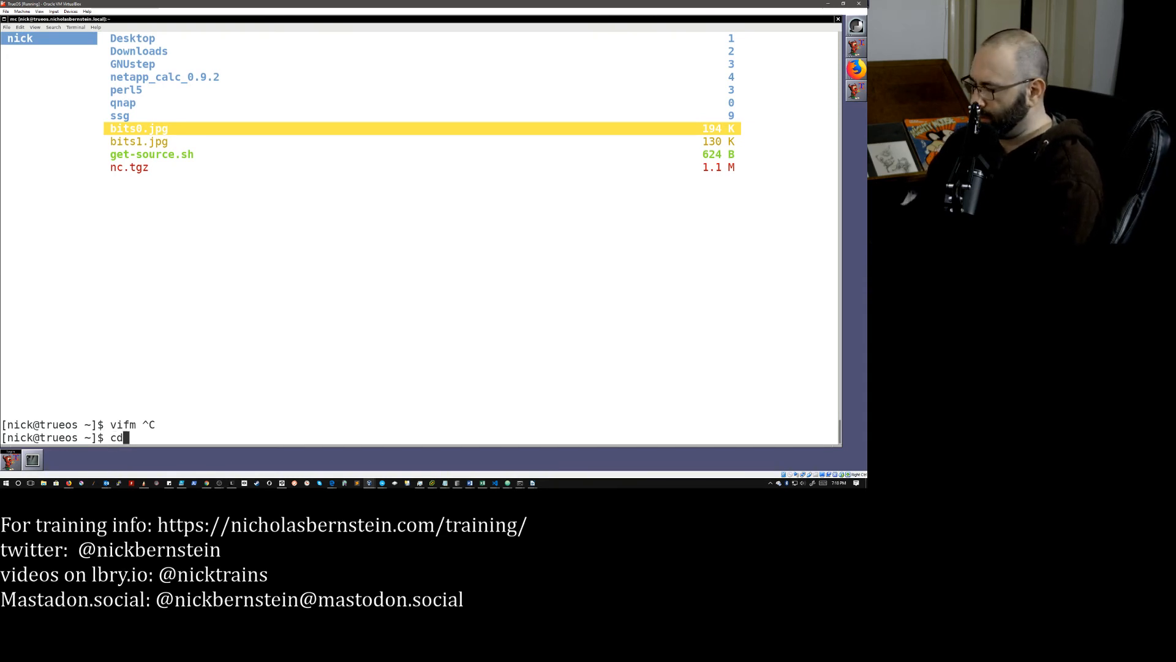
- Change to the /usr/local/libexec/mc folder and list its contents
text(/usr/local/libexec/)
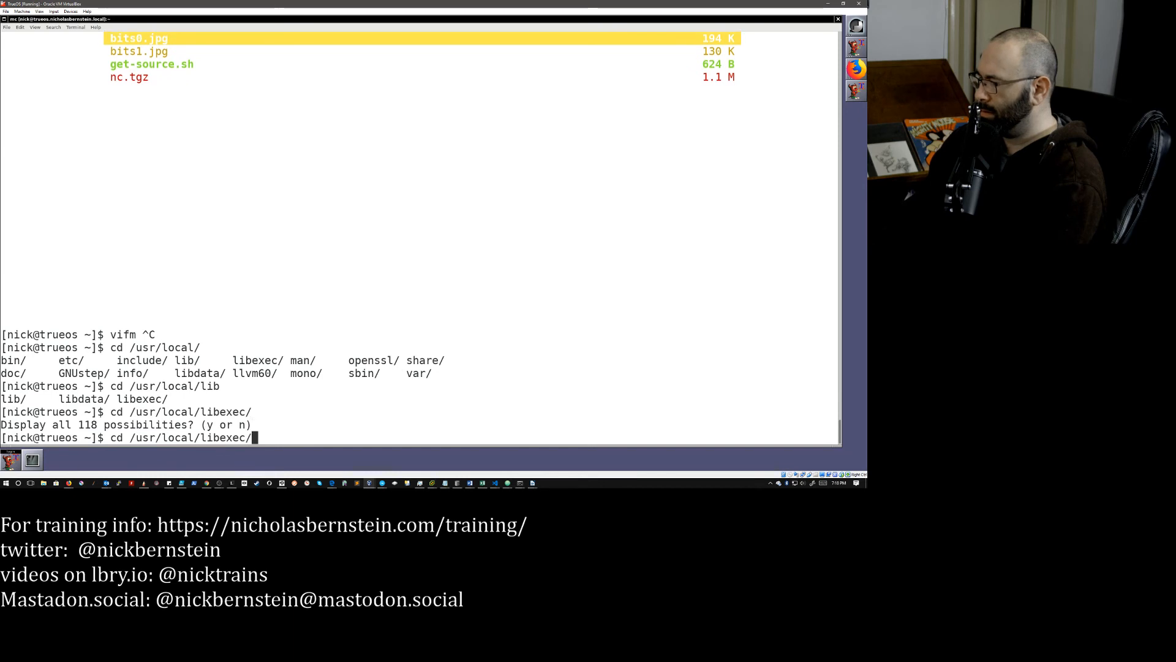
text(mc/)
text(ls)
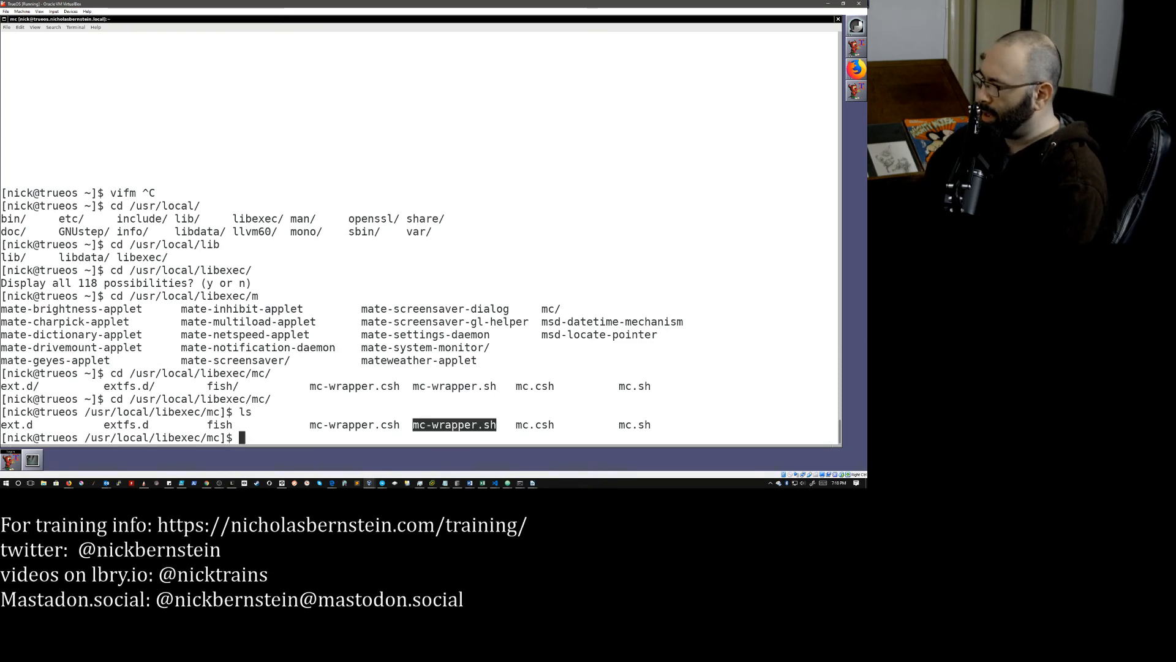
- Define alias mc="$PWD/mc-wrapper.sh" so mc runs through the wrapper script
text(alias mc)
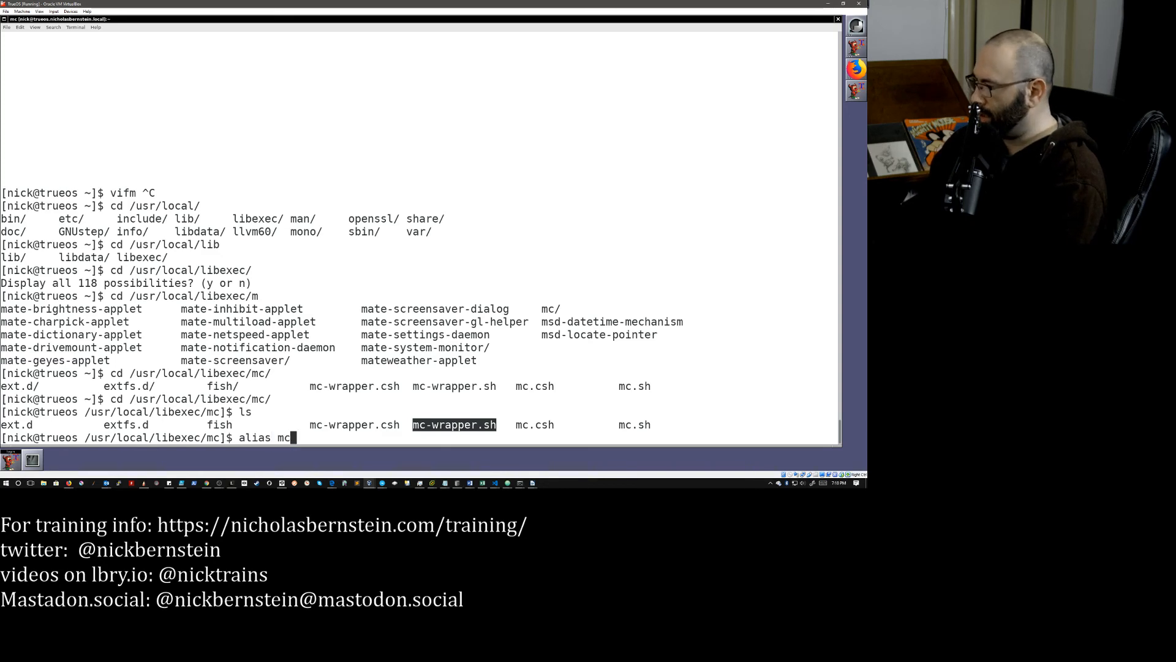
text(=)
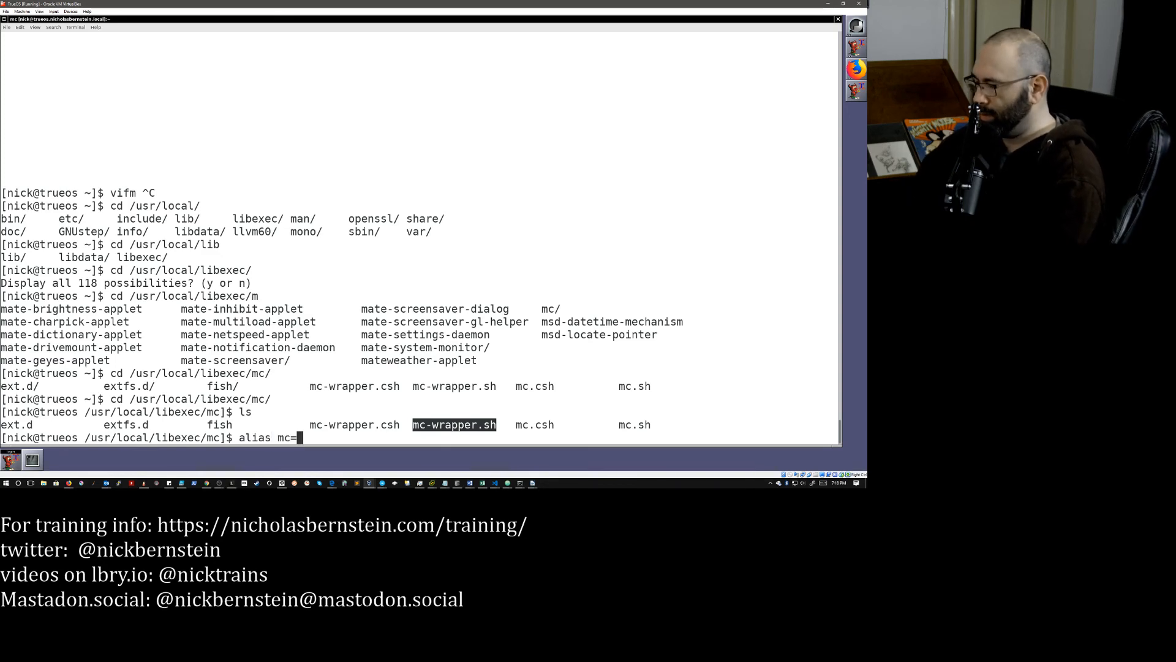
text($PWD)
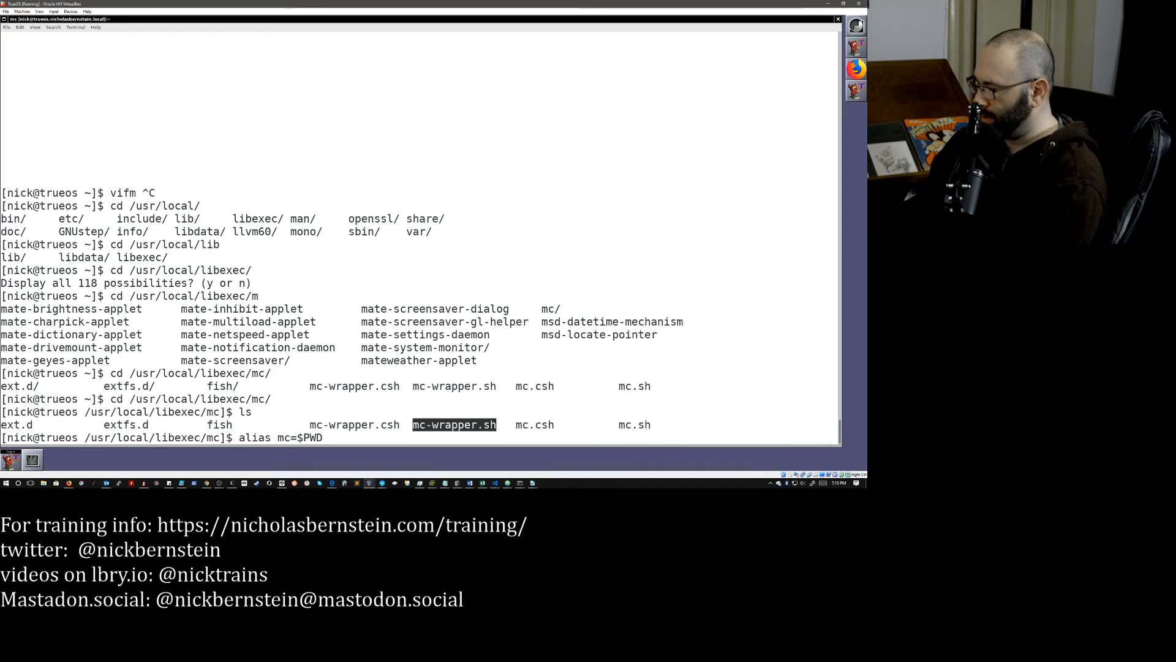
text(/mc-)
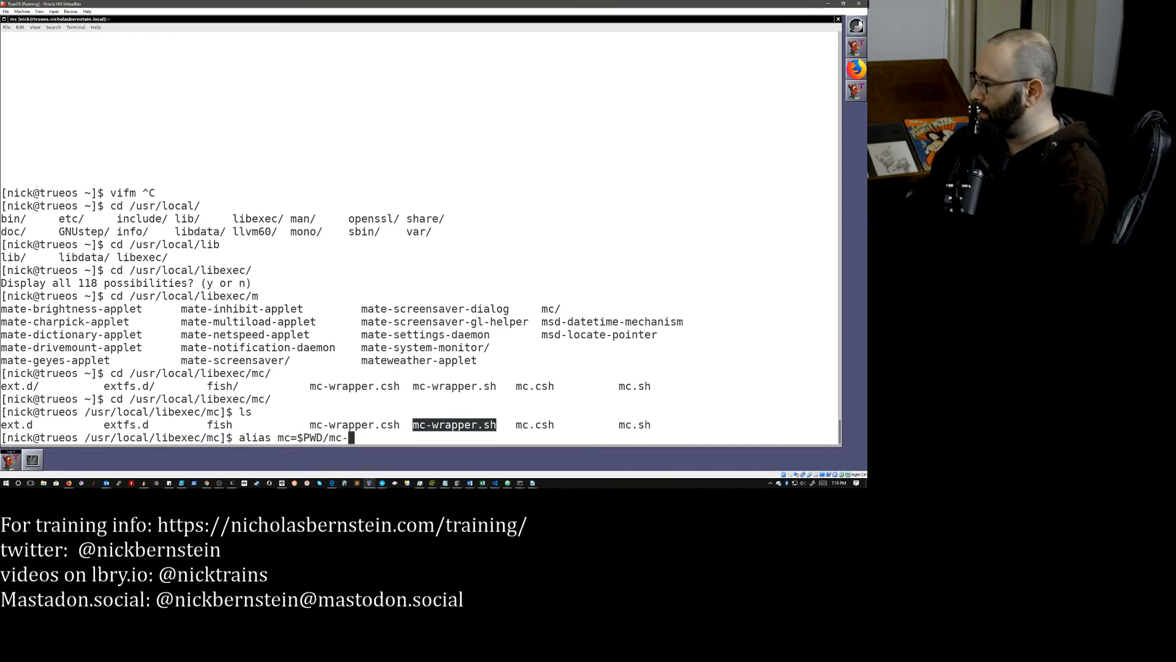
text(wrappe)
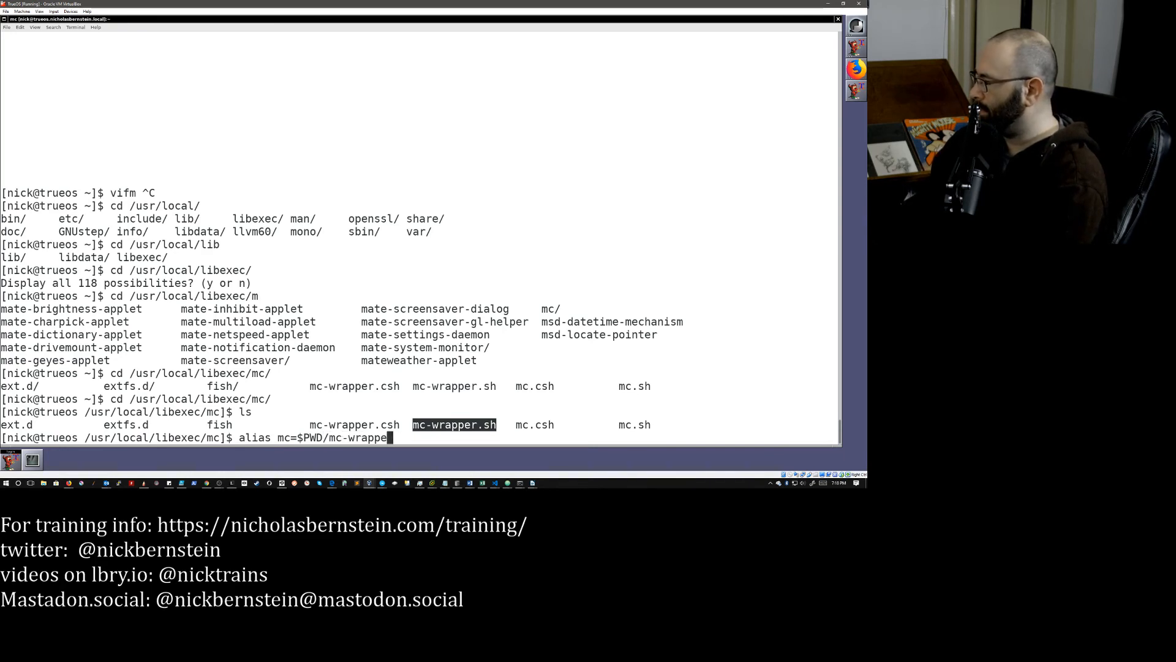
text(r.sh")
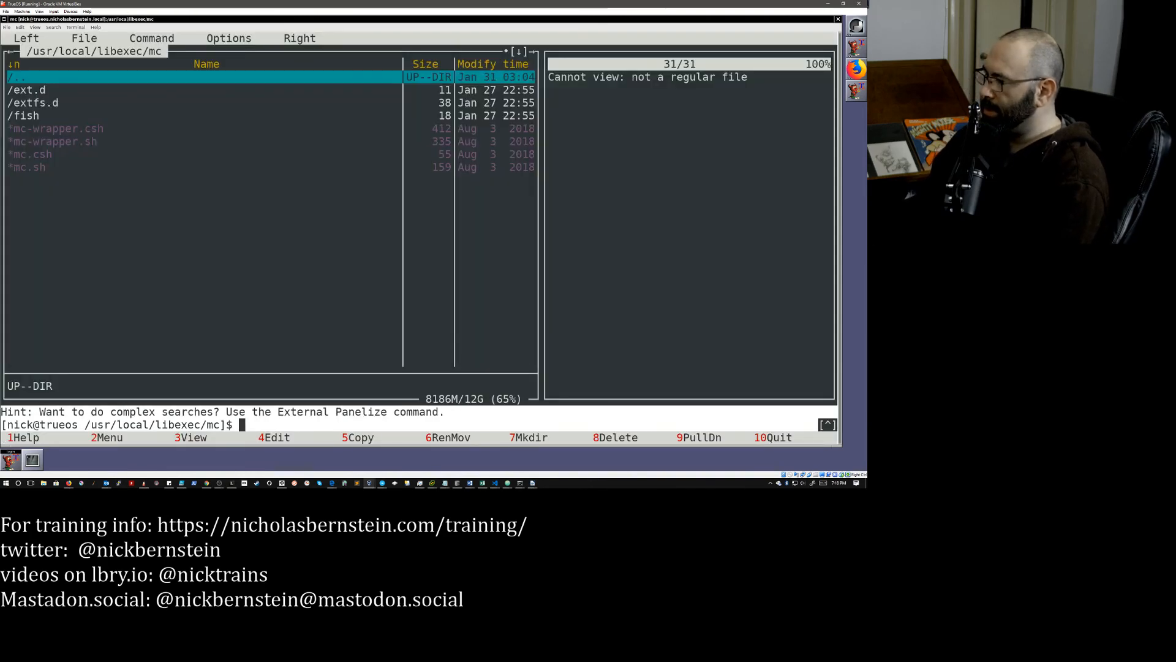
- Enter extfs.d, preview the uzoo handler script, then exit back to the shell
key(Down)
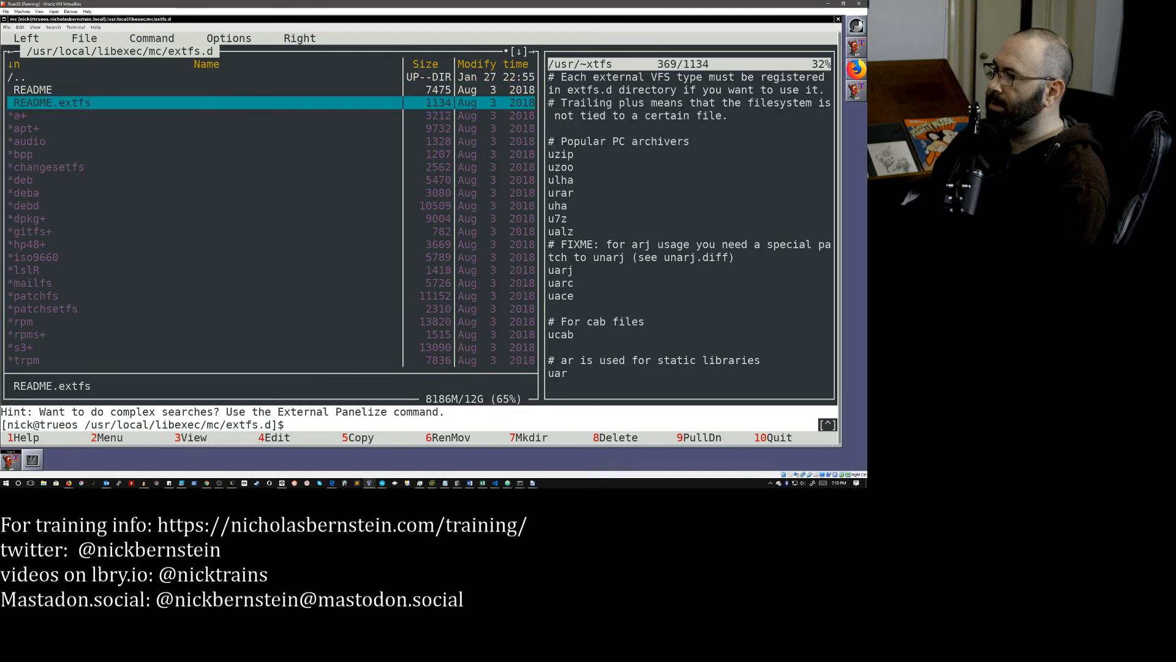
click(25, 269)
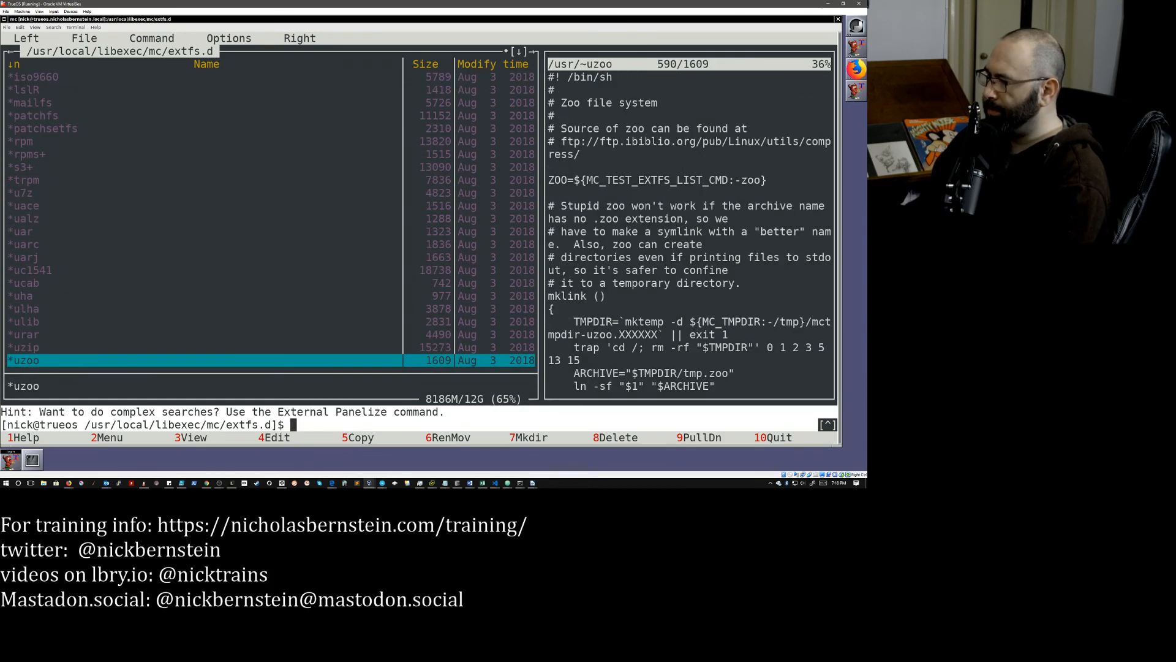
text(ex)
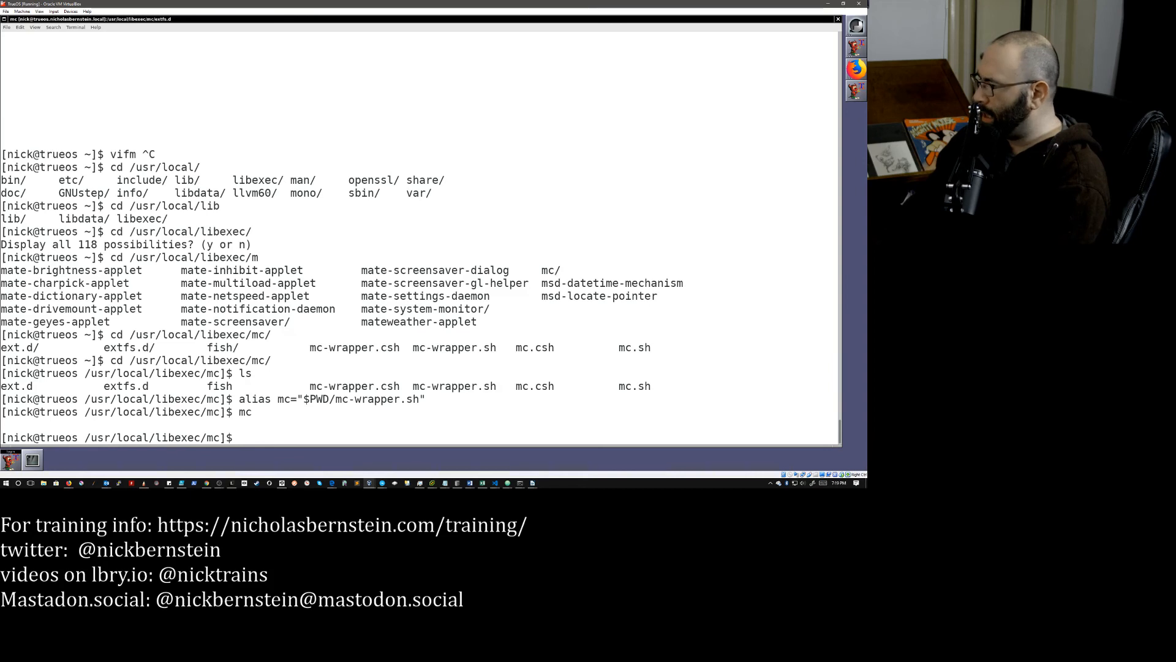
- Change into the ext.d folder to open an image handler script in Vim
text(cd ex)
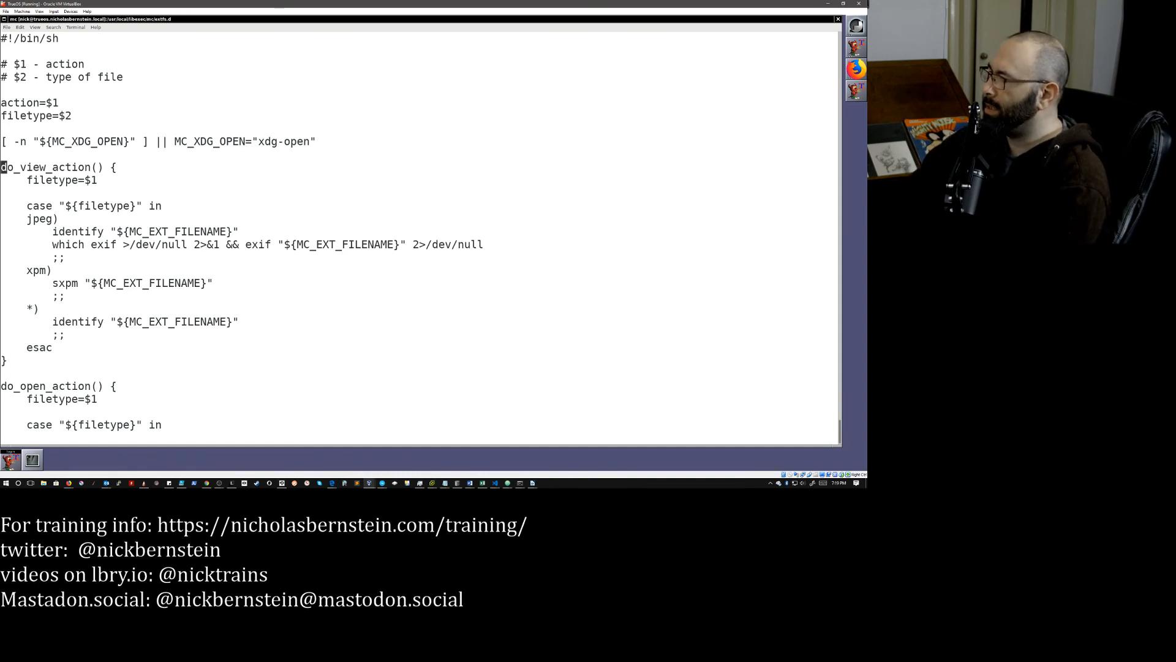
- Highlight xdg-open in the script, quit Vim with :q!, and start man xdg-open
double_click(280, 142)
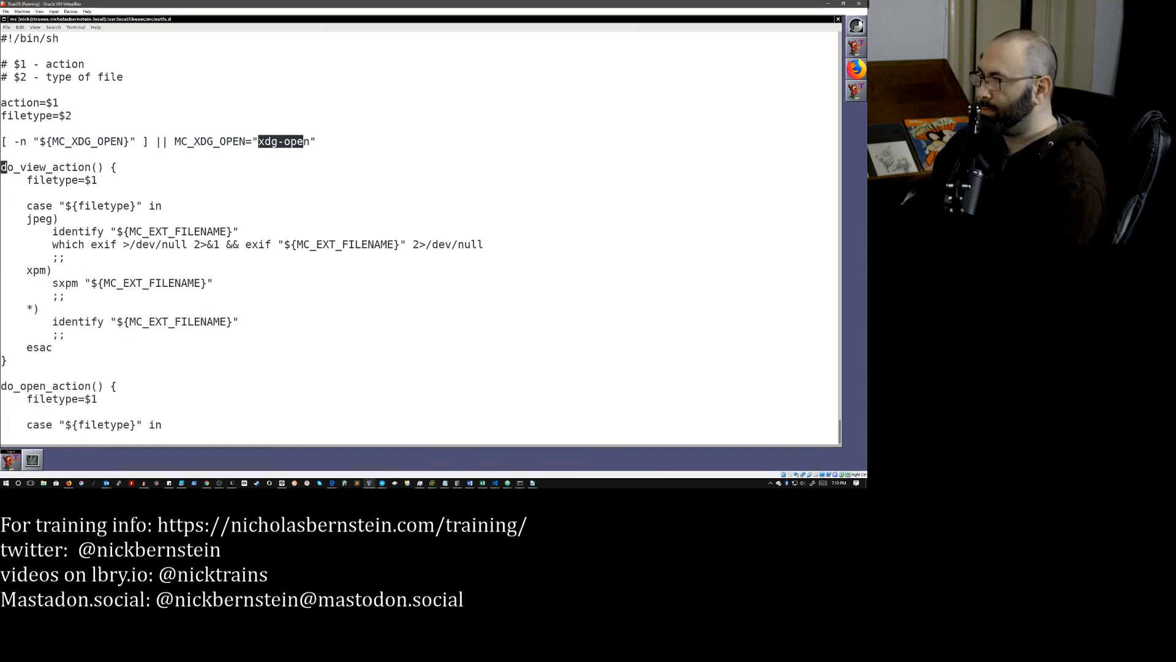
text(:q!)
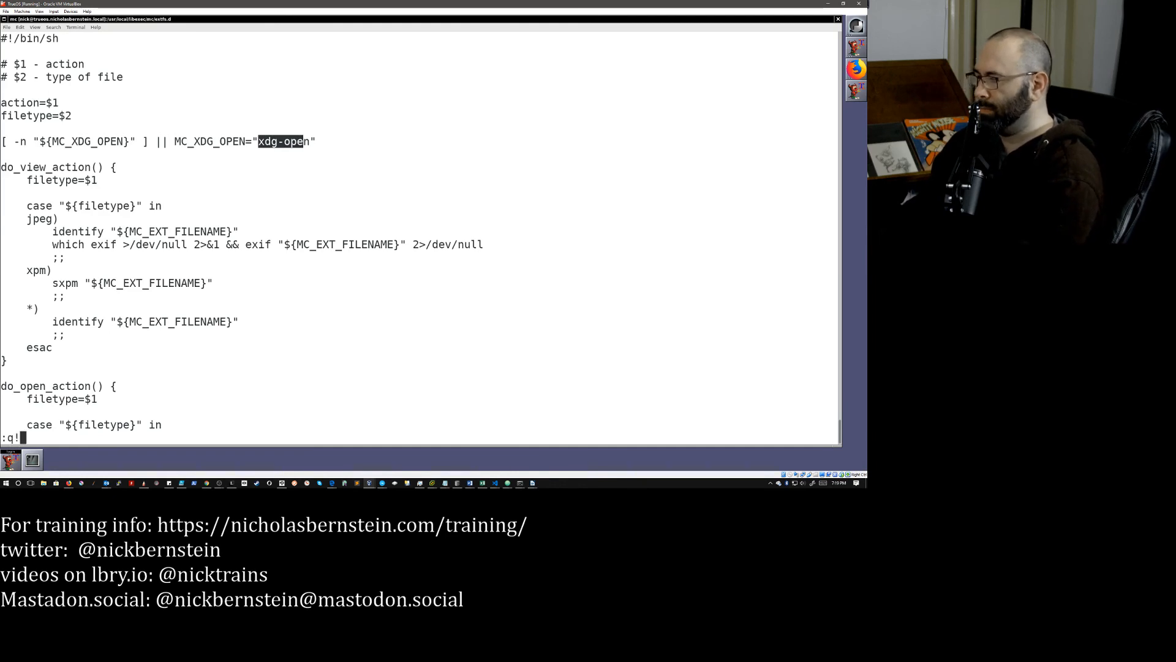
text(man xdg)
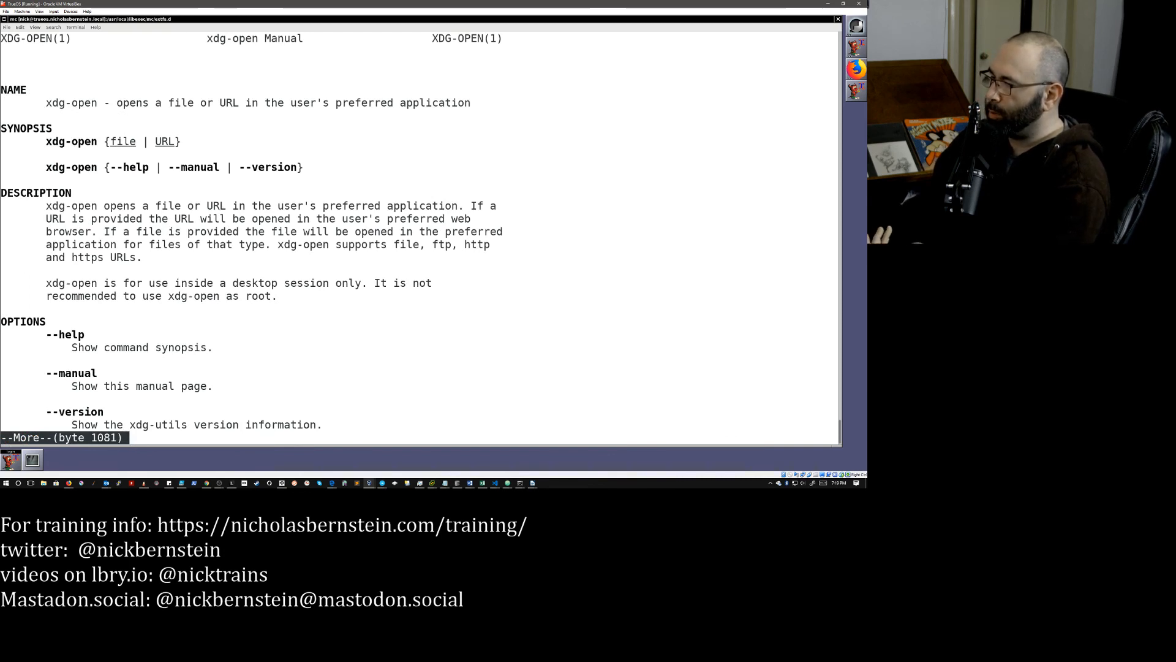
- Page through the xdg-open manual to its end and quit back to the shell prompt
key(space)
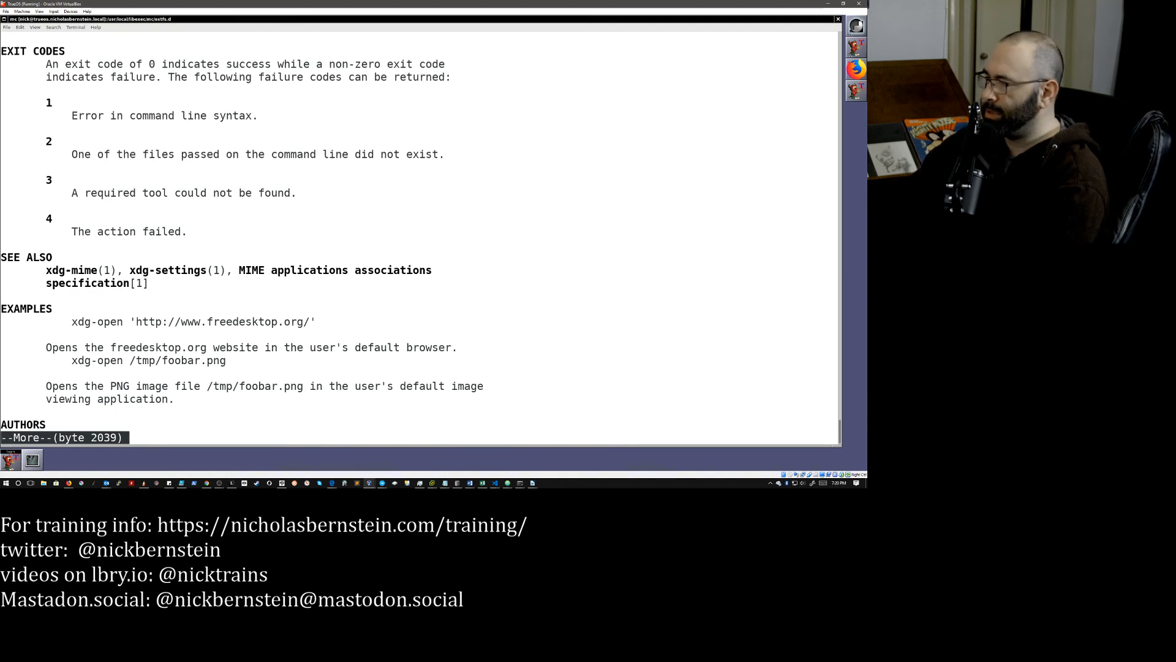
key(q)
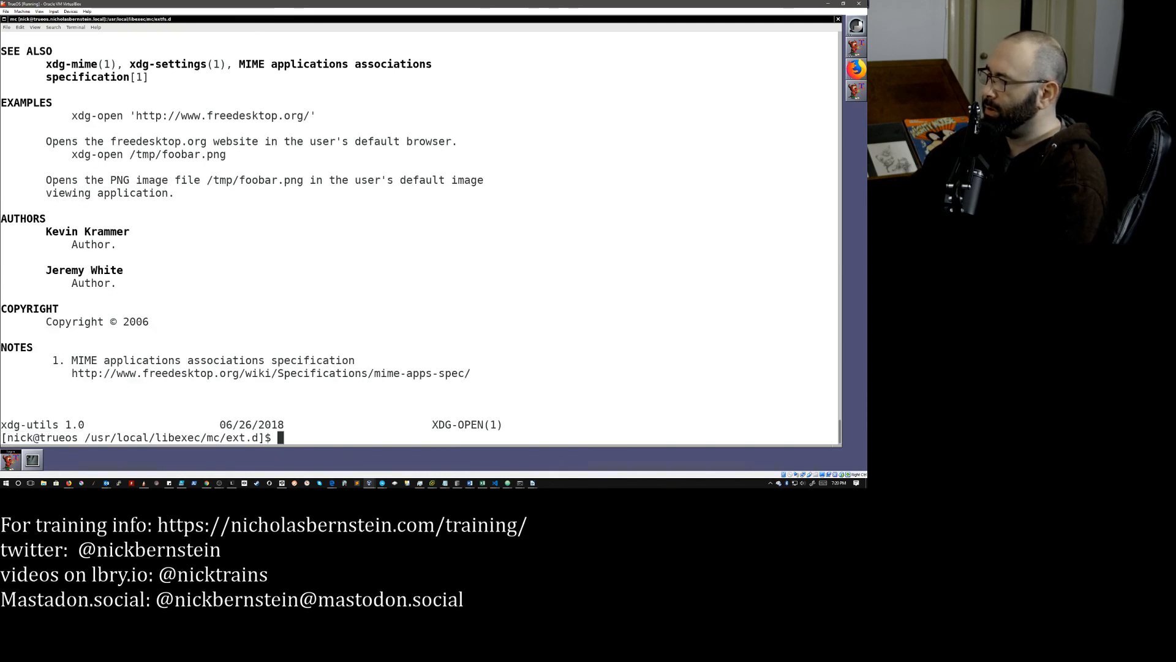